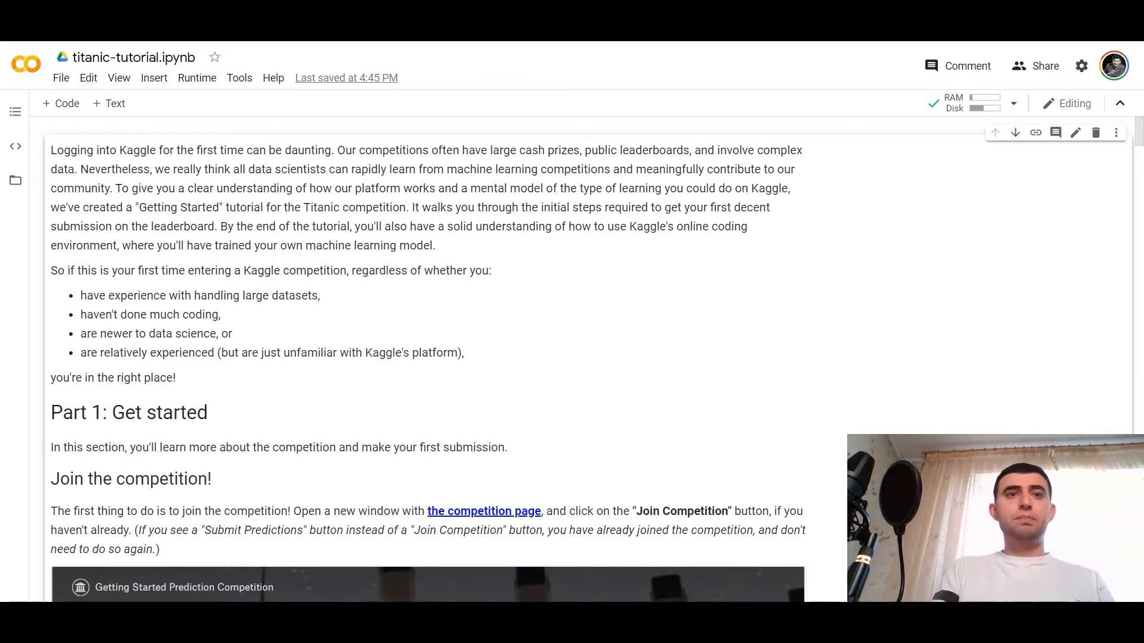
pyautogui.moveTo(702, 411)
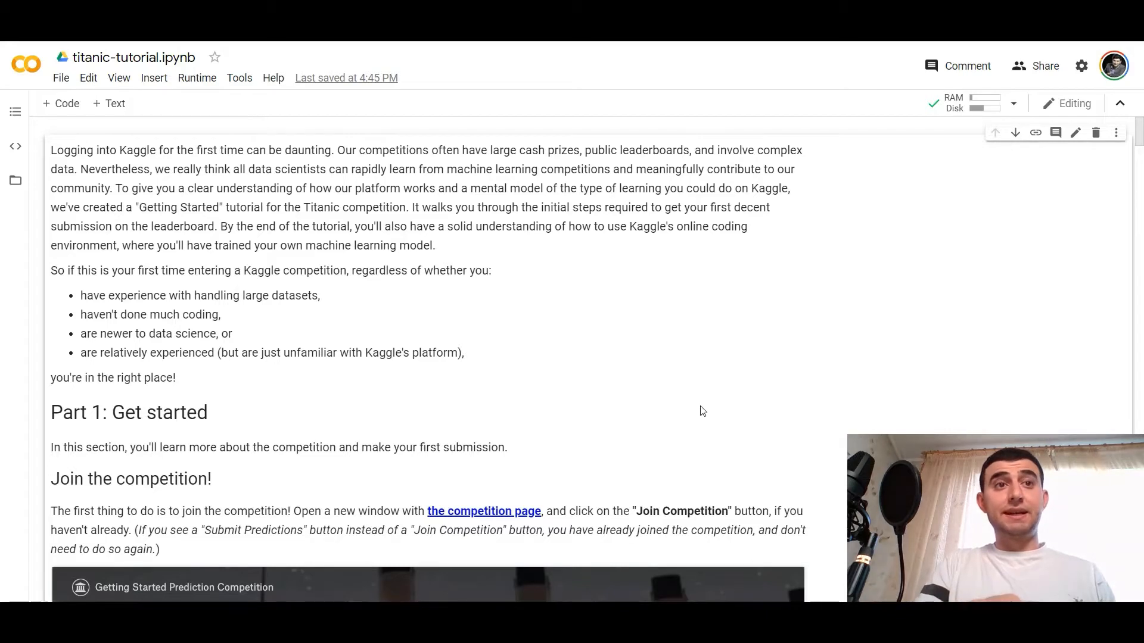
# Step: Scroll down to the 'Join the competition' section with the Kaggle Titanic banner
pyautogui.scroll(-3)
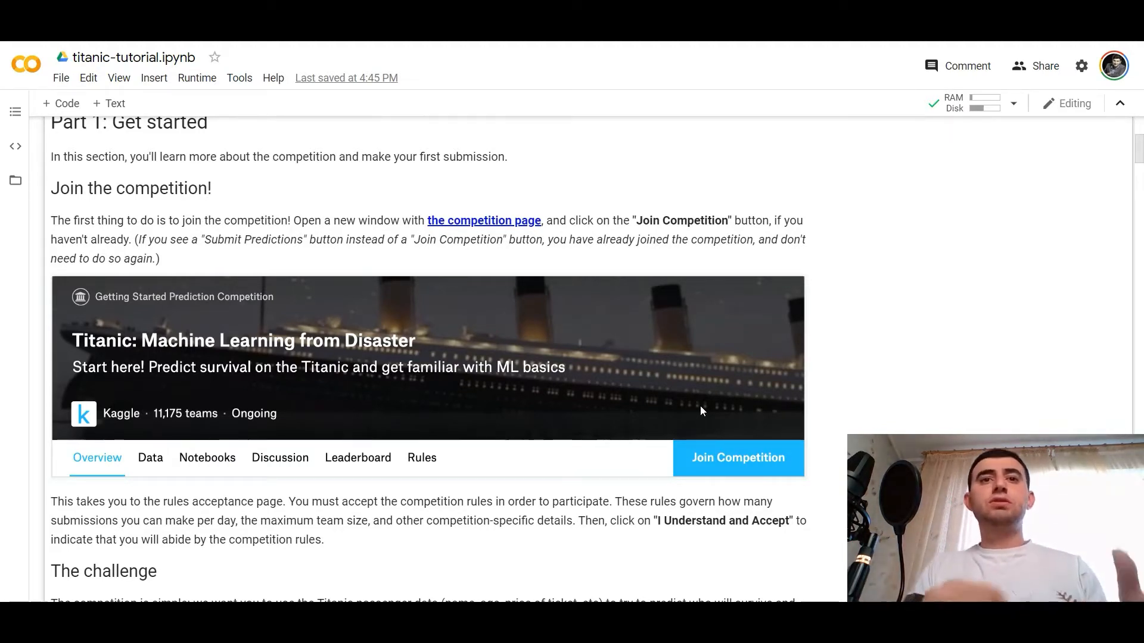
pyautogui.moveTo(556, 300)
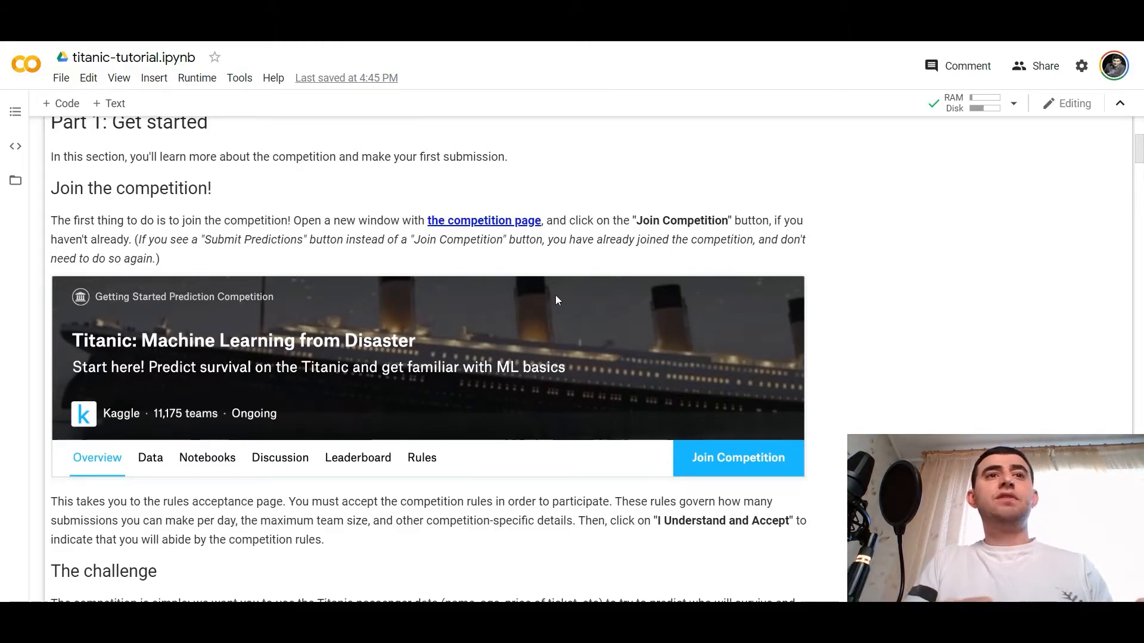
pyautogui.scroll(-3)
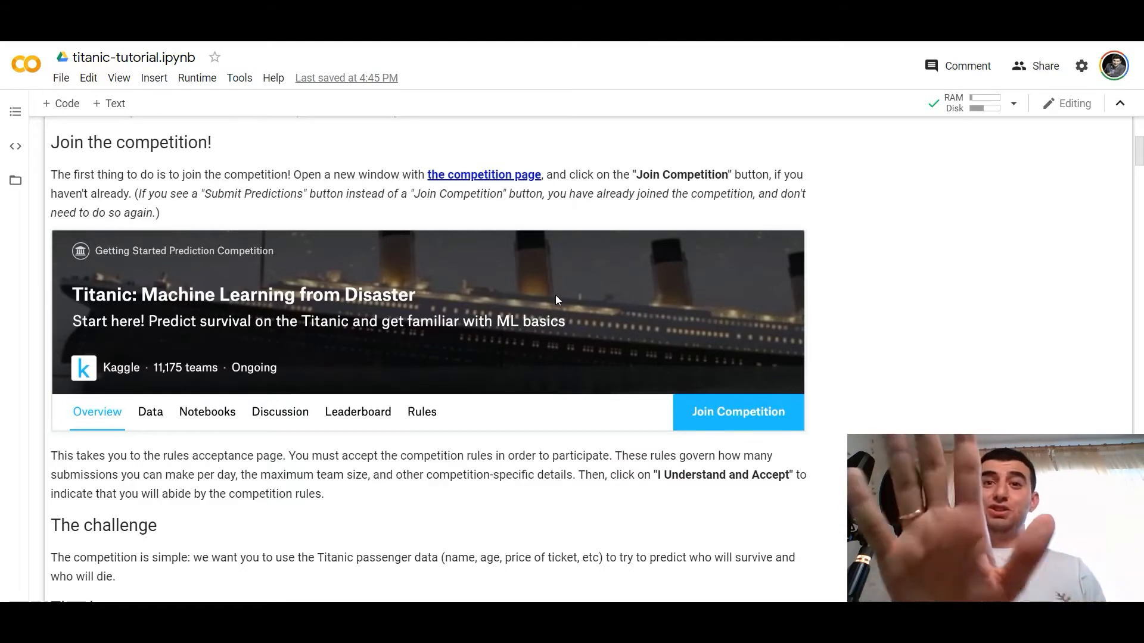
pyautogui.moveTo(615, 274)
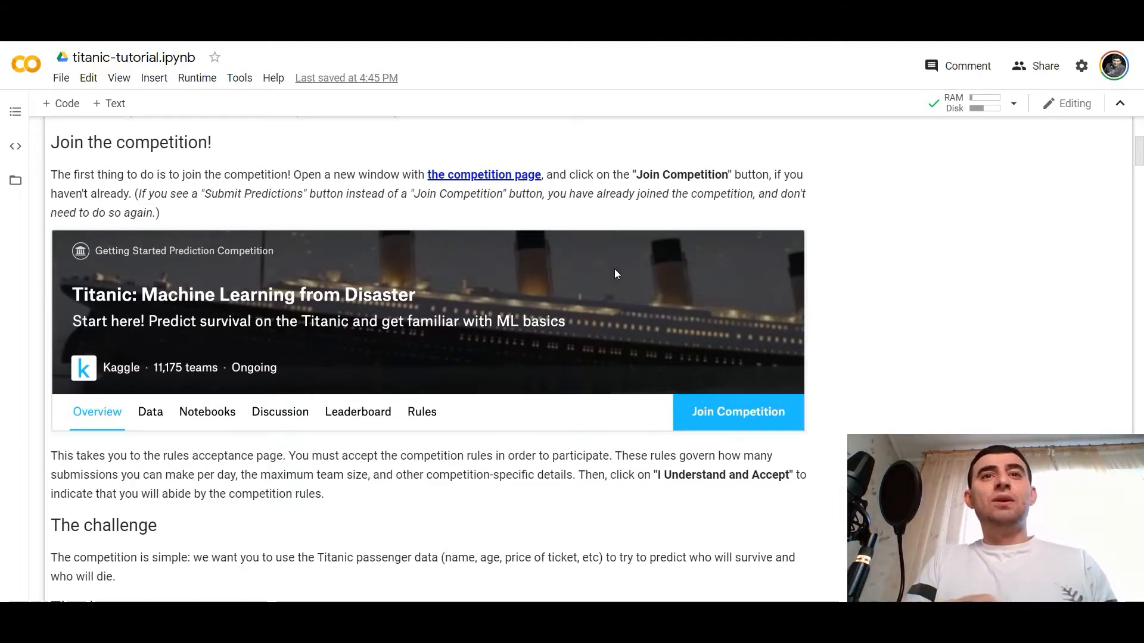
# Step: Scroll past 'The challenge' and 'The data' to the '(1) train.csv' Data Sources preview
pyautogui.scroll(-3)
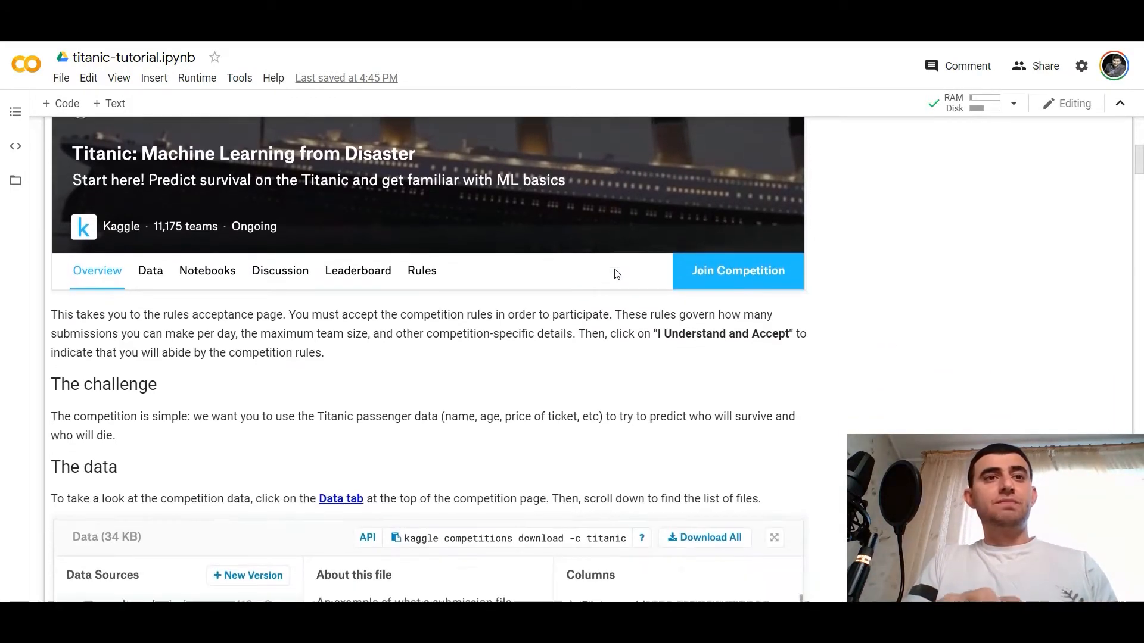
pyautogui.scroll(-3)
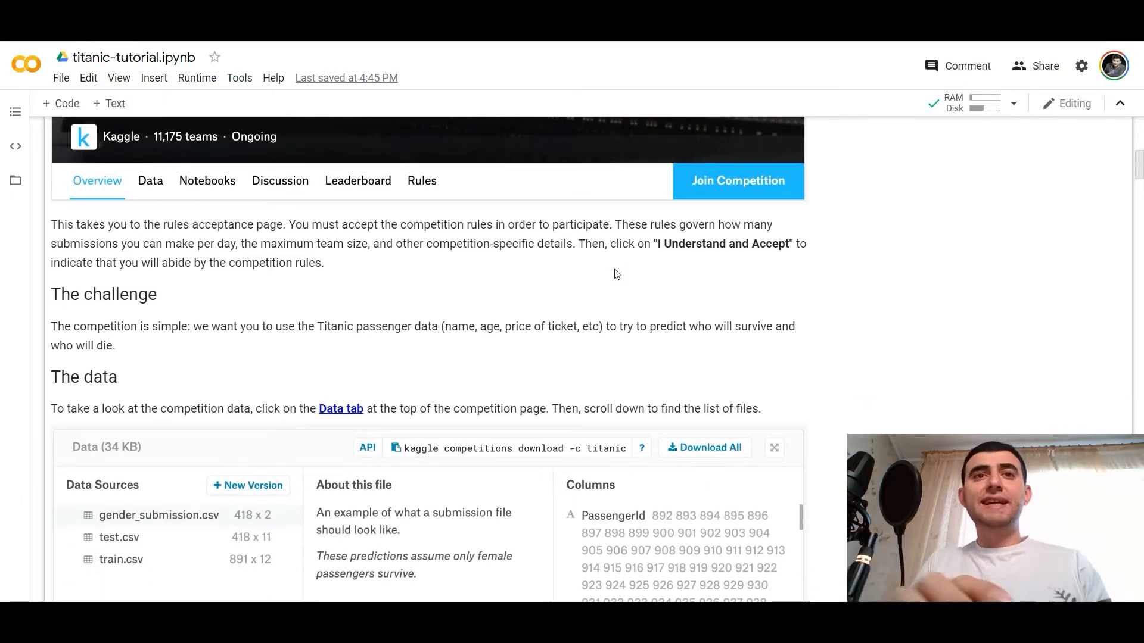
pyautogui.scroll(-3)
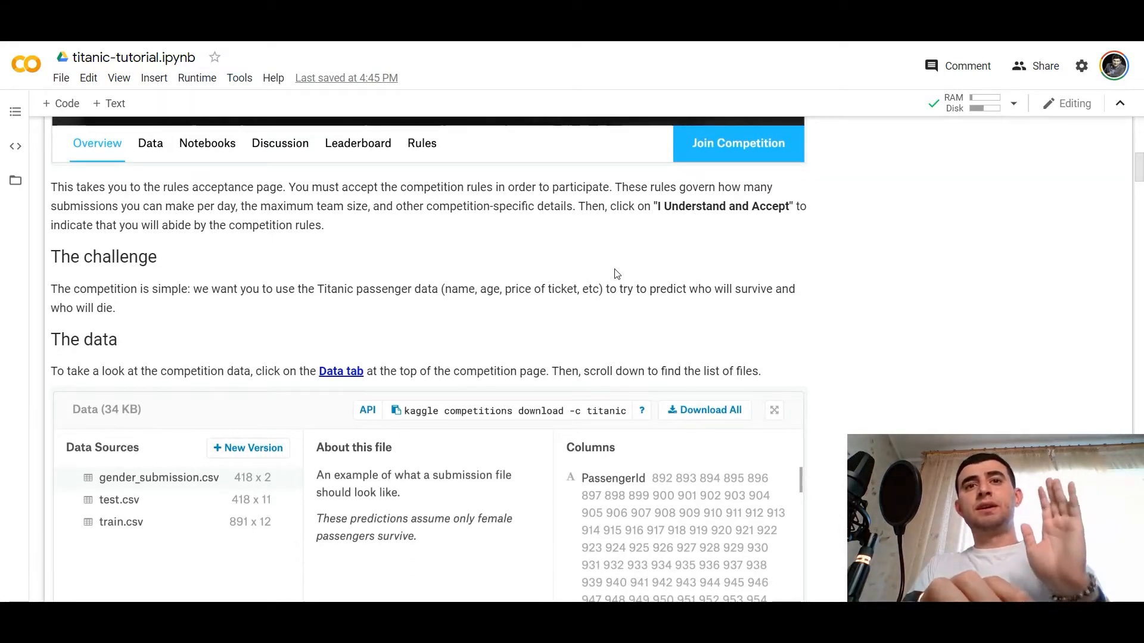
pyautogui.scroll(-3)
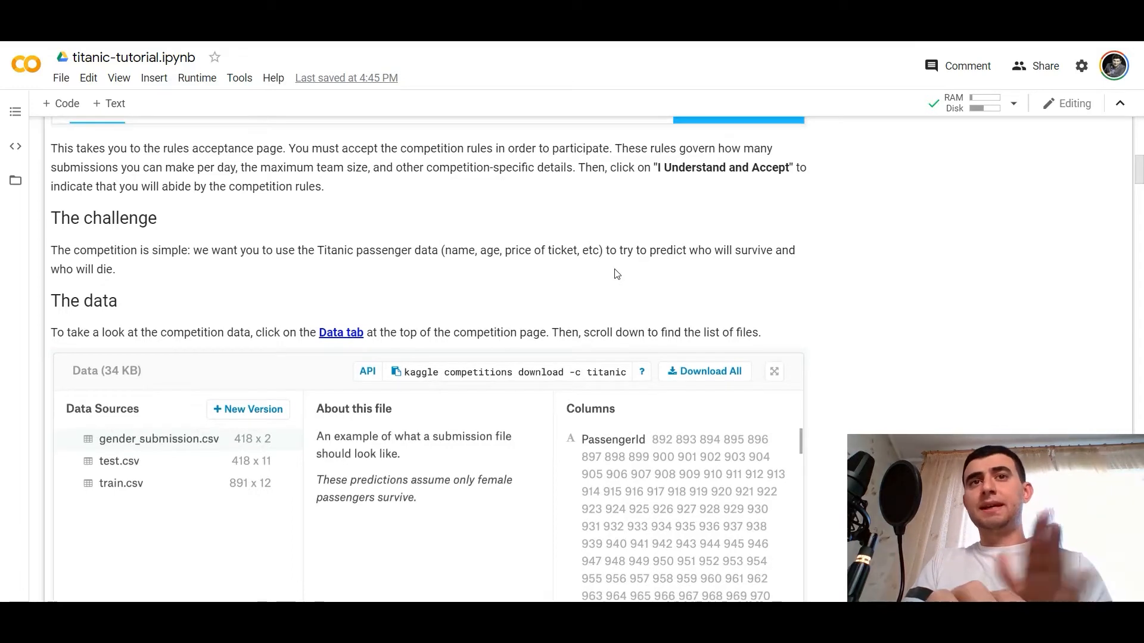
pyautogui.scroll(-3)
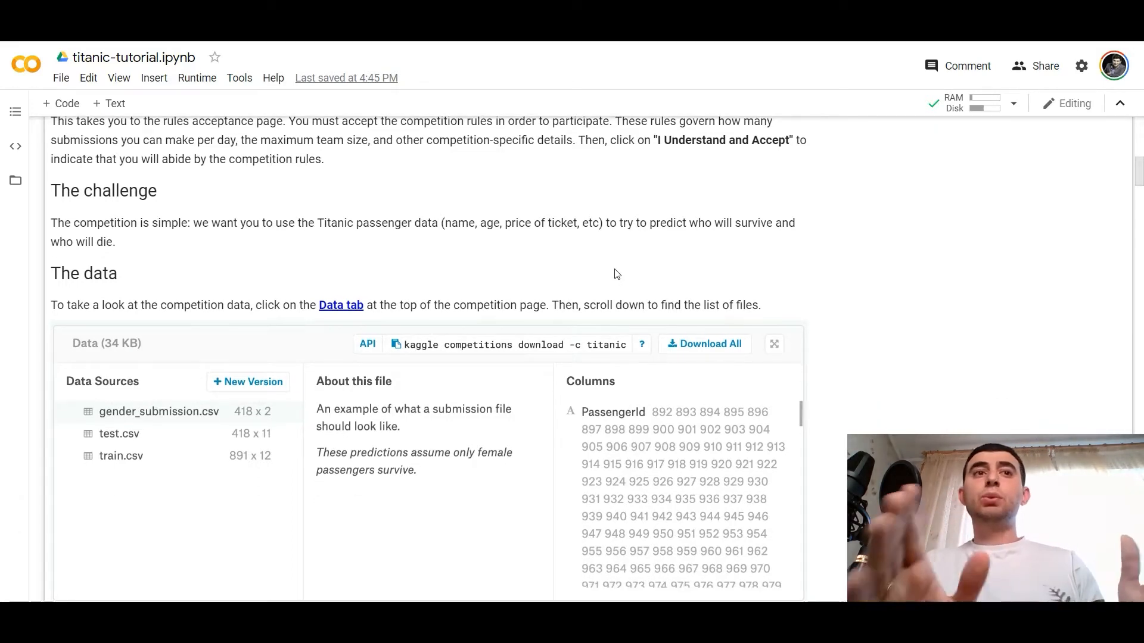
pyautogui.scroll(-3)
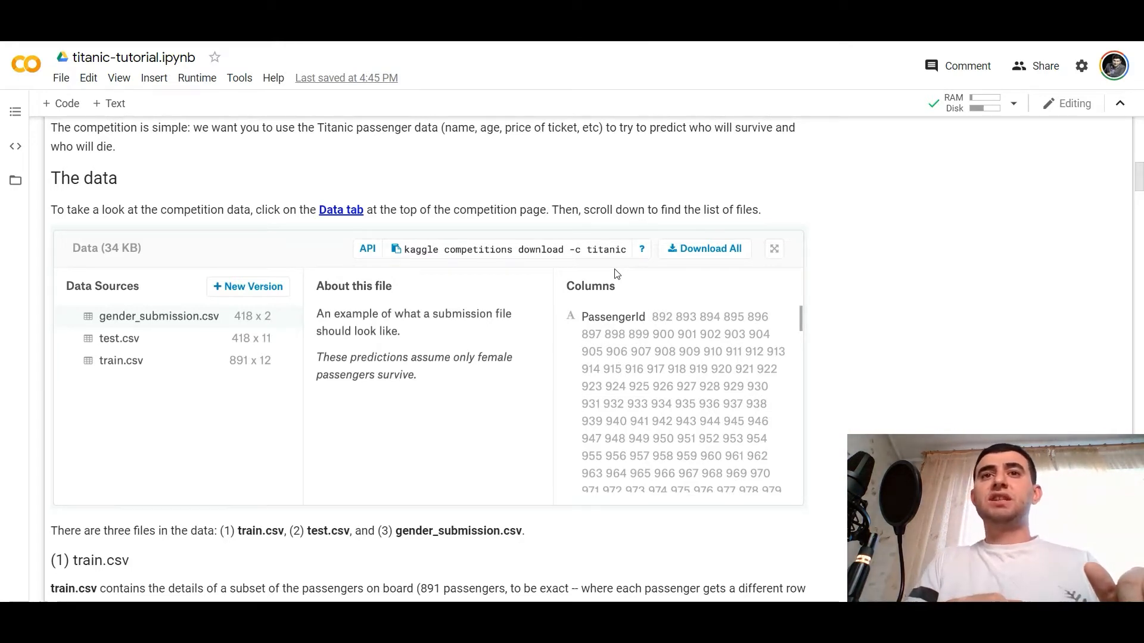
pyautogui.scroll(-3)
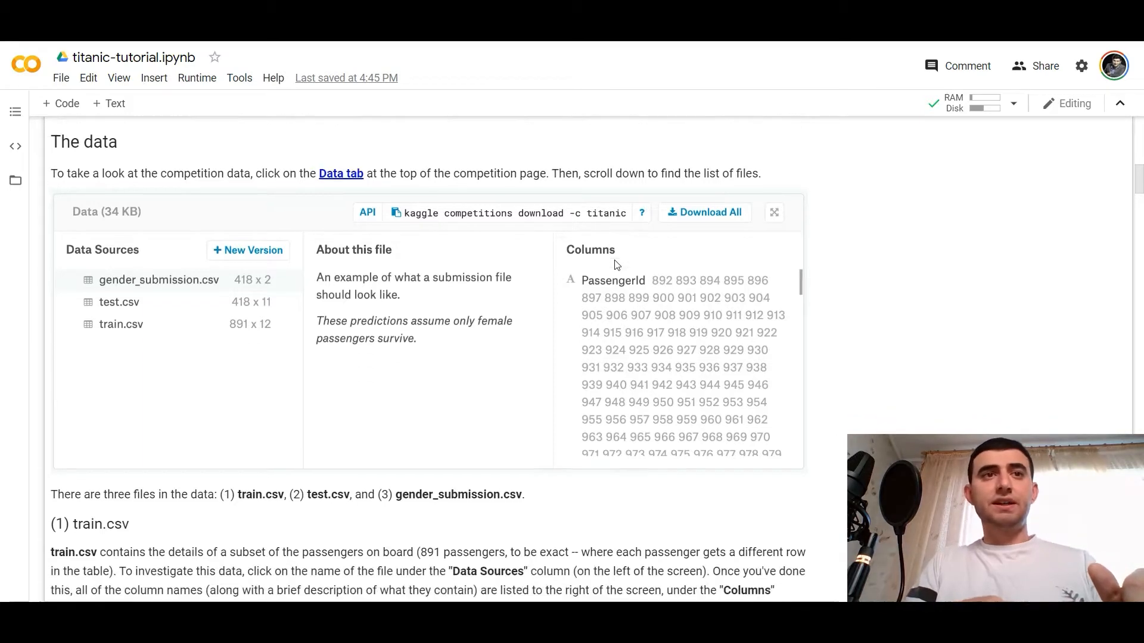
pyautogui.scroll(-3)
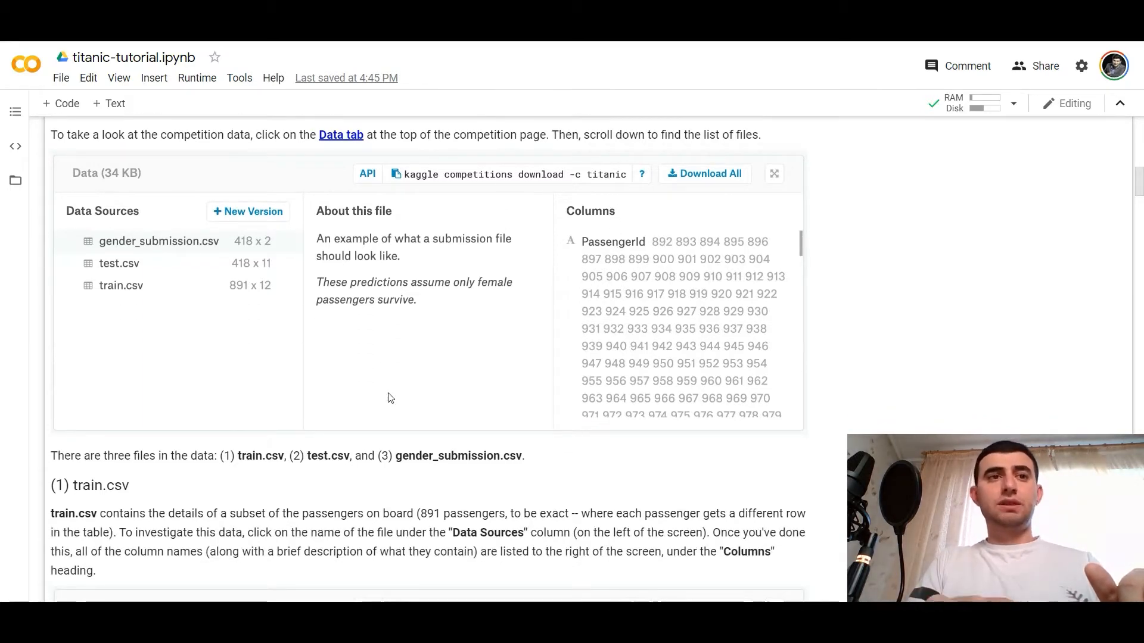
pyautogui.scroll(-3)
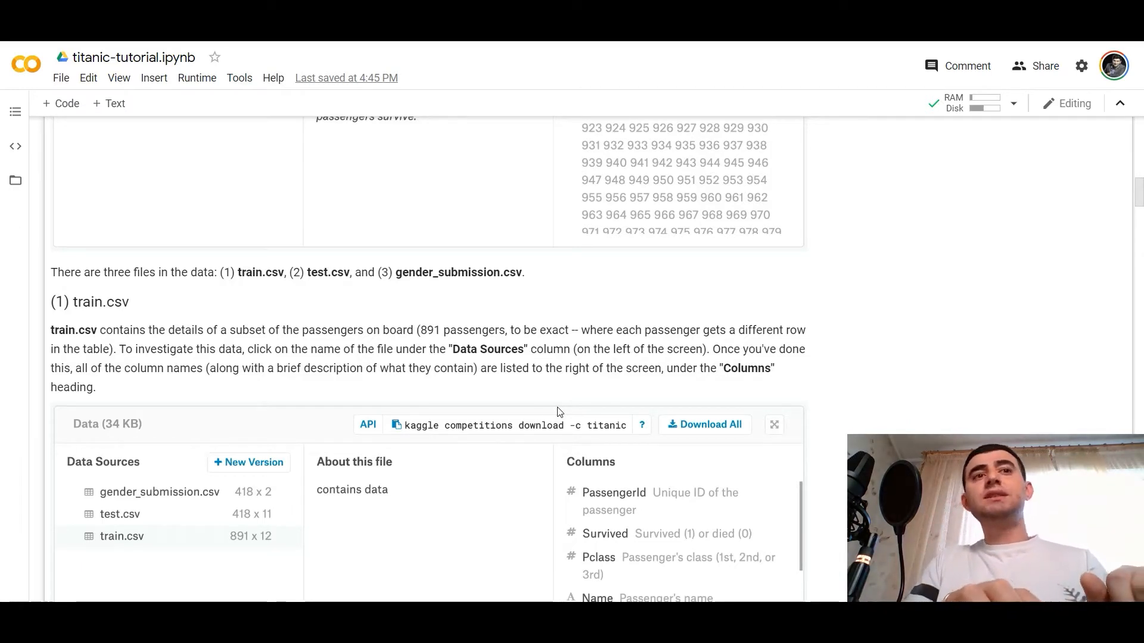
# Step: Scroll to the train.csv Columns list and the start of the embedded train.csv table
pyautogui.scroll(-3)
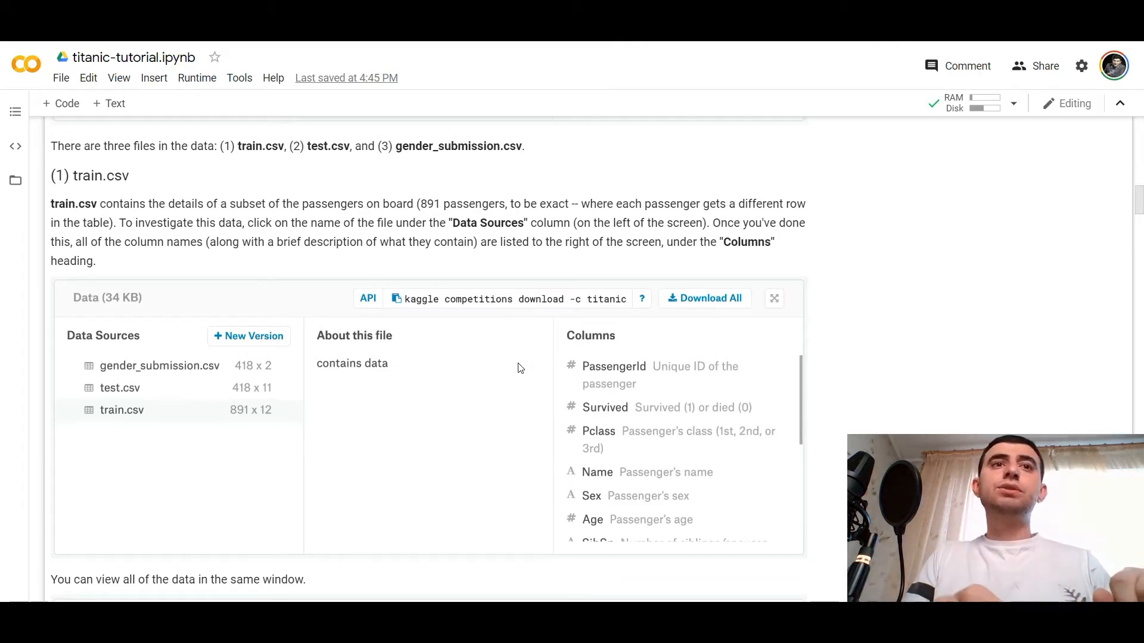
pyautogui.scroll(-3)
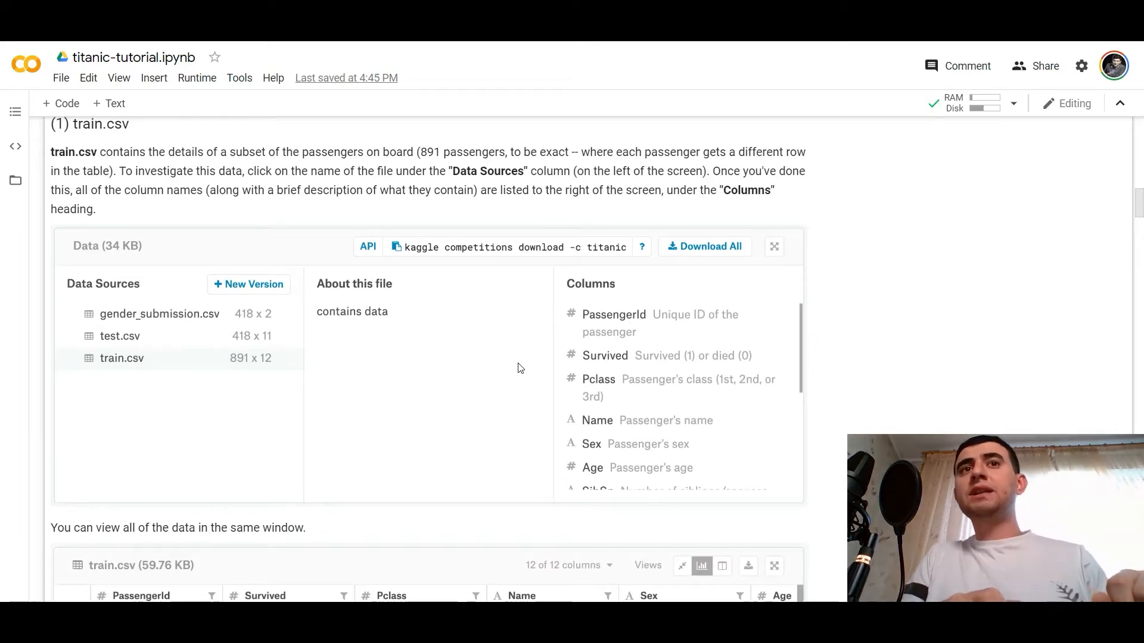
pyautogui.scroll(-3)
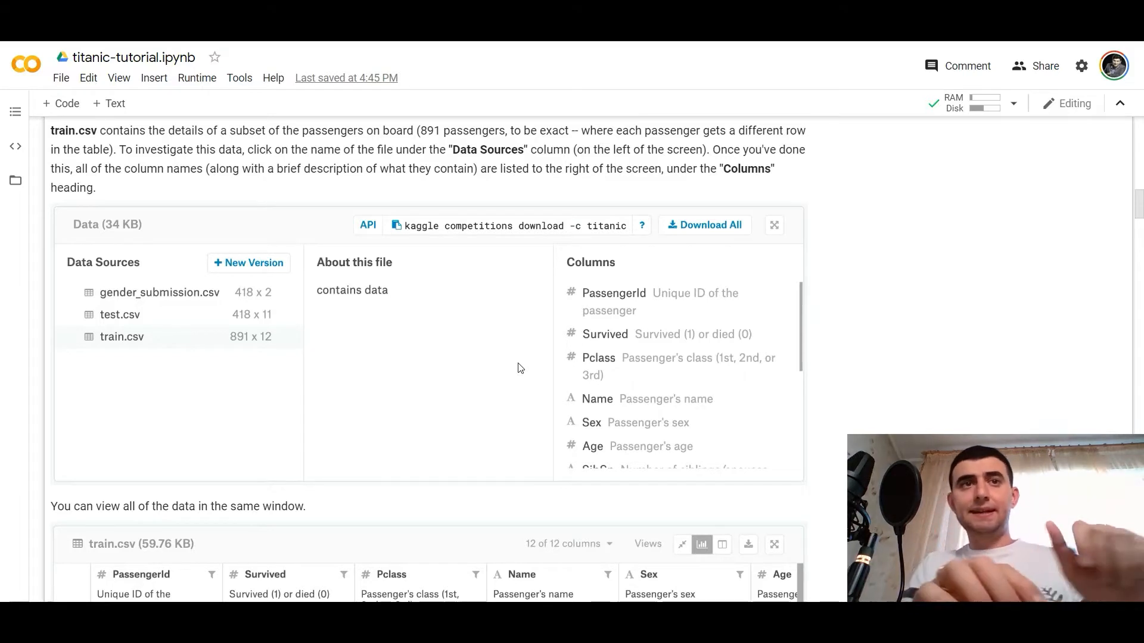
# Step: Scroll to the Survived explanation and the '(2) test.csv' and '(3) gender_submission.csv' headings
pyautogui.scroll(-3)
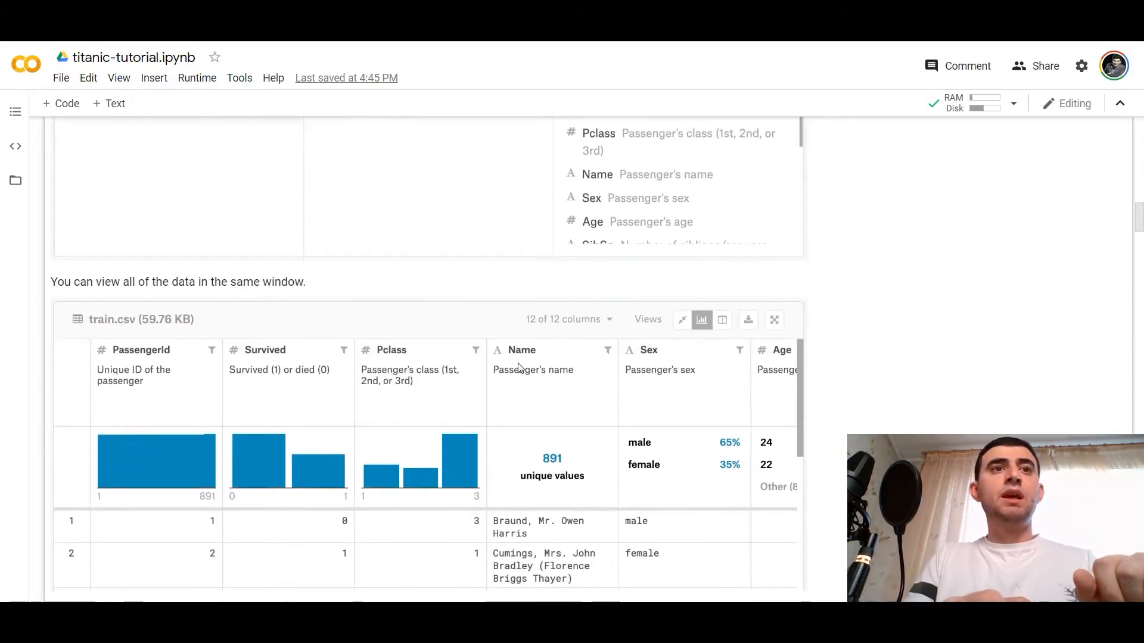
pyautogui.scroll(-3)
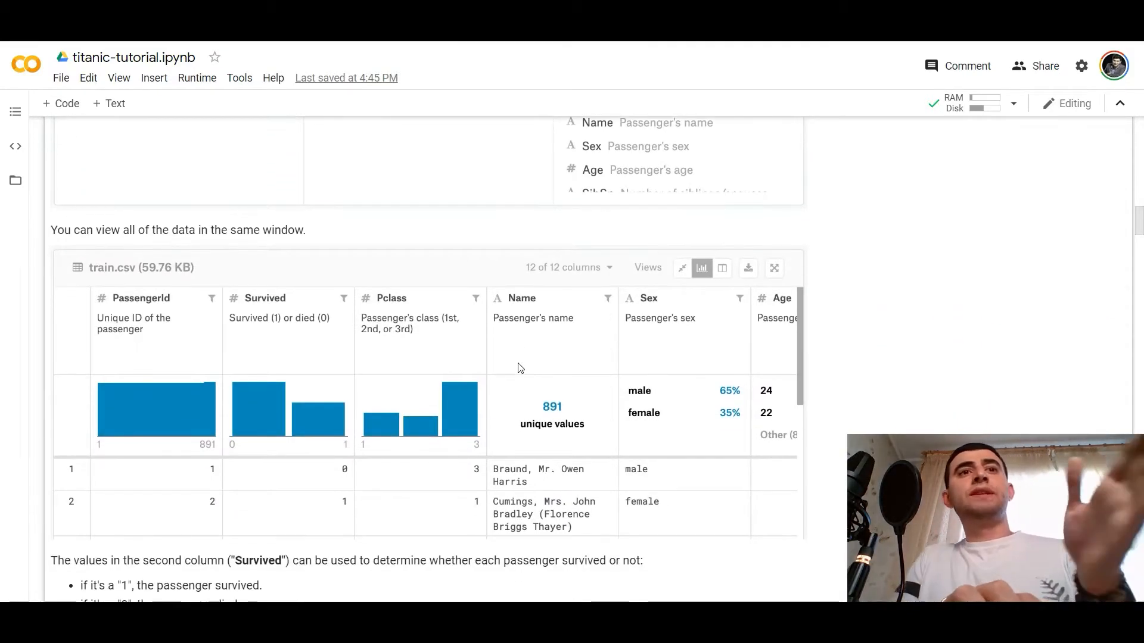
pyautogui.scroll(-3)
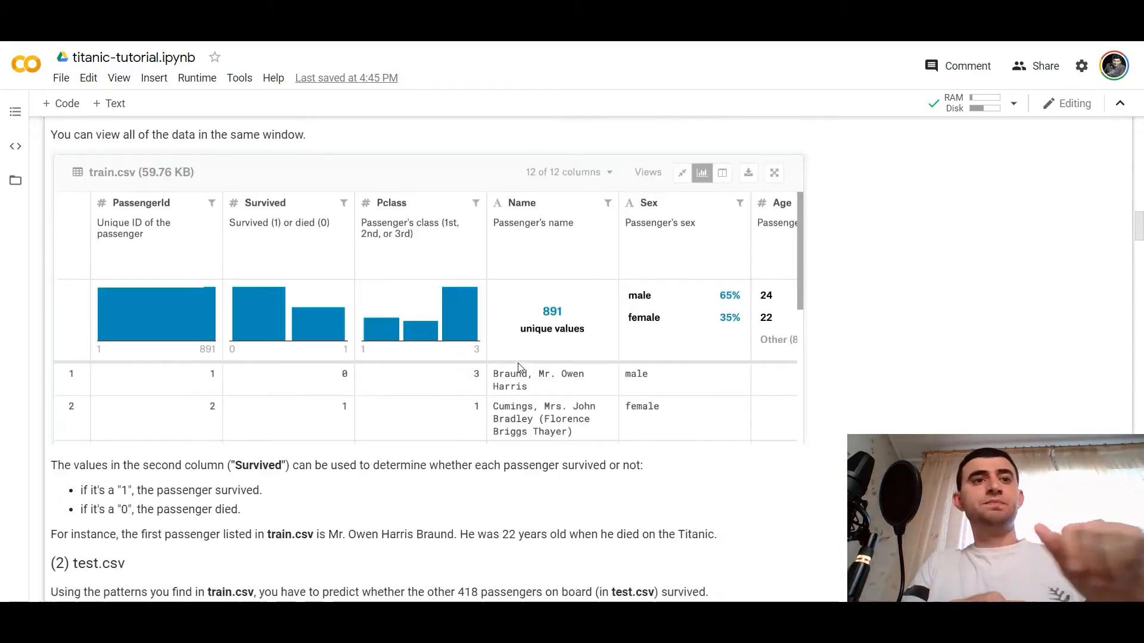
pyautogui.scroll(-3)
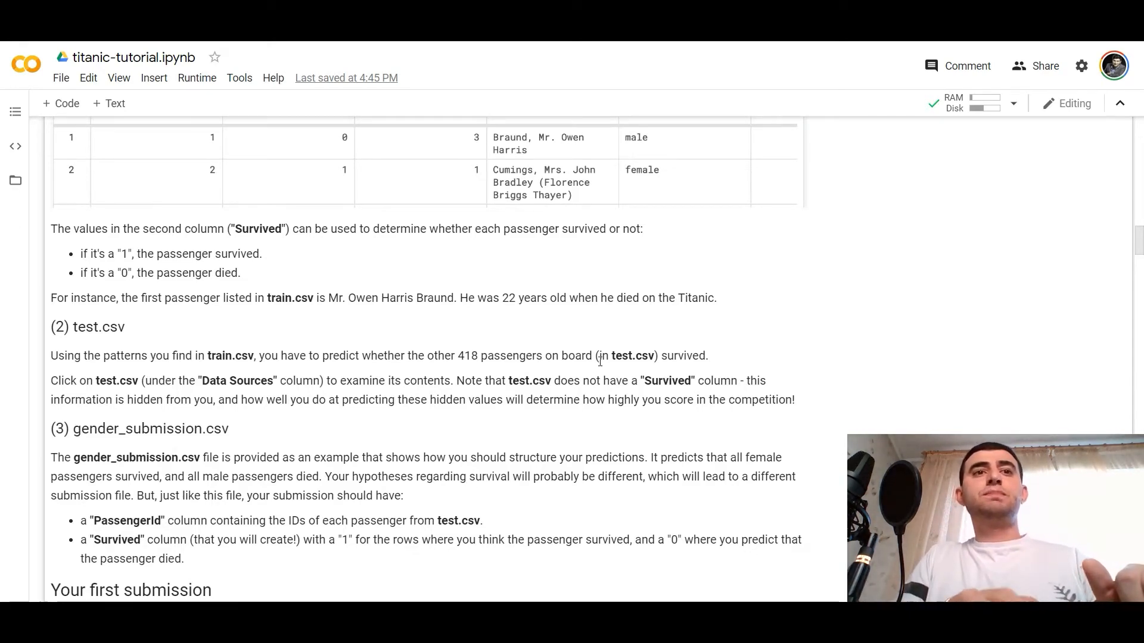
# Step: Scroll to 'Your first submission' with the 'Click here' download screenshot
pyautogui.scroll(-3)
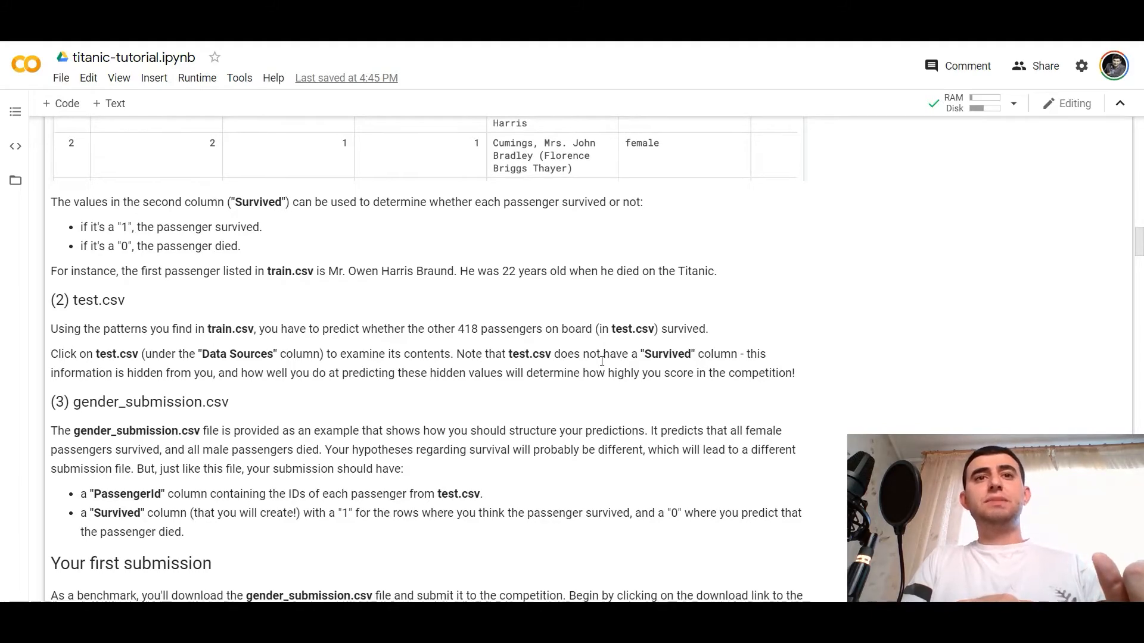
pyautogui.scroll(3)
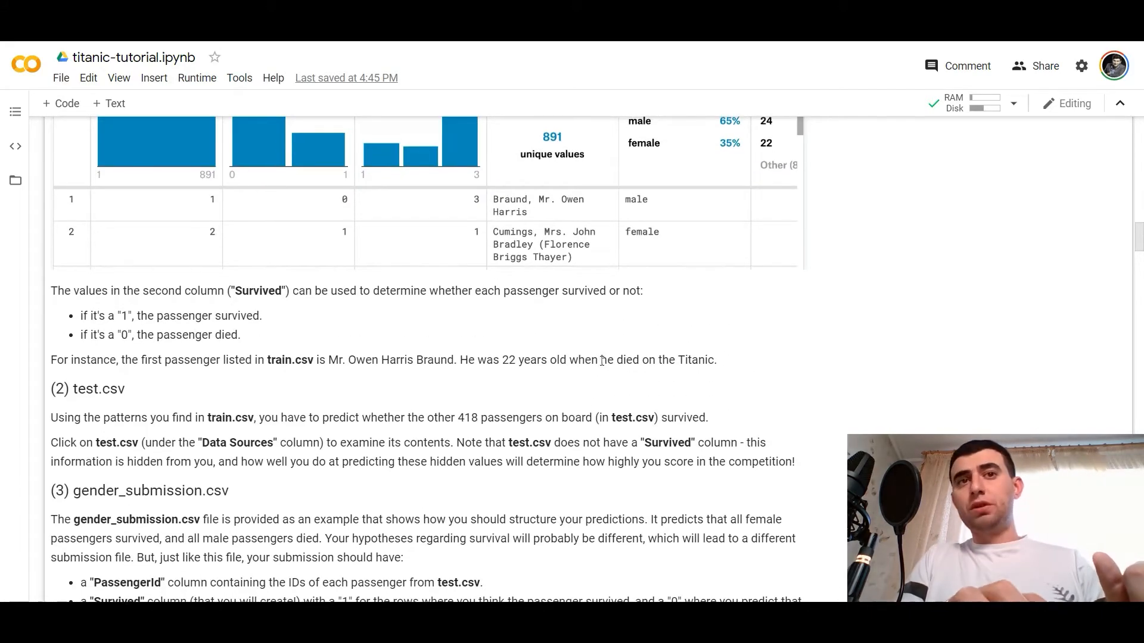
pyautogui.moveTo(584, 394)
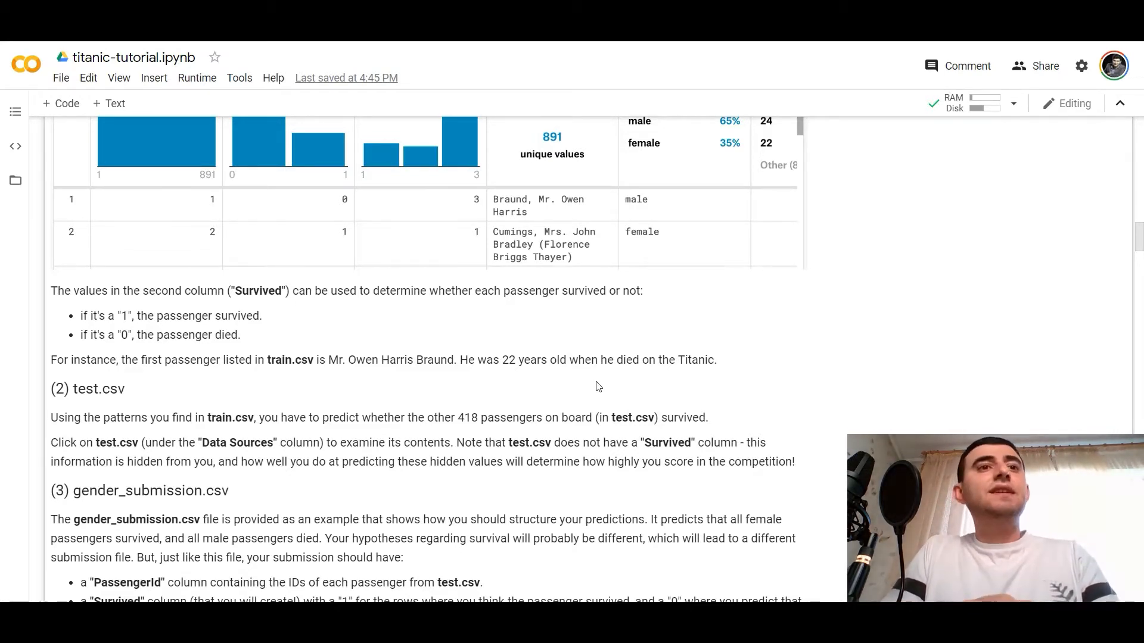
pyautogui.scroll(-3)
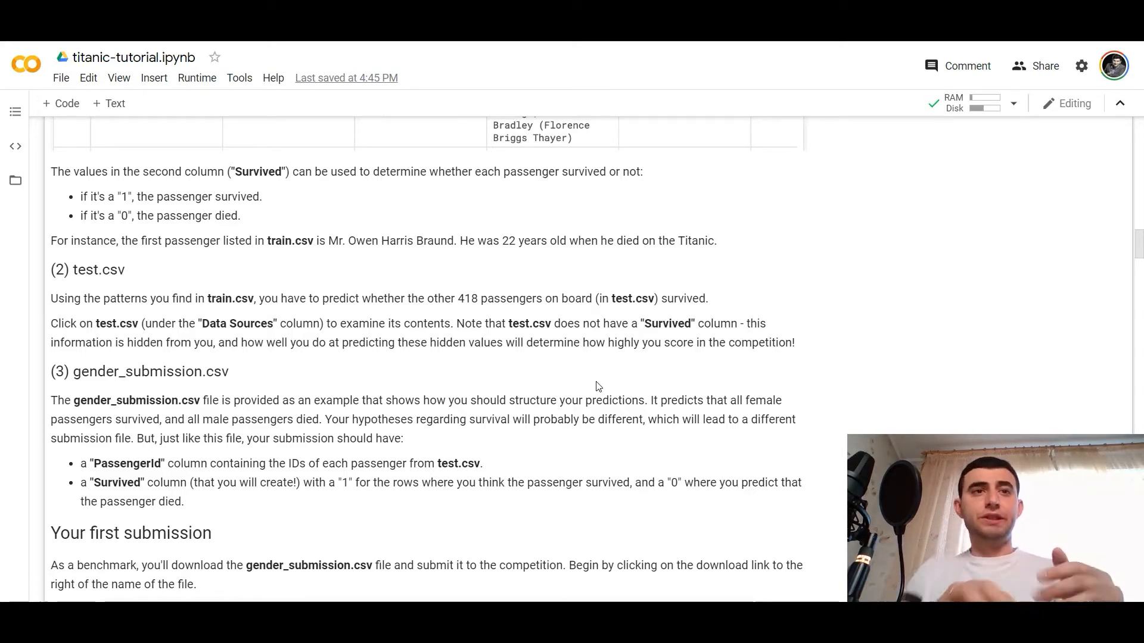
pyautogui.scroll(-3)
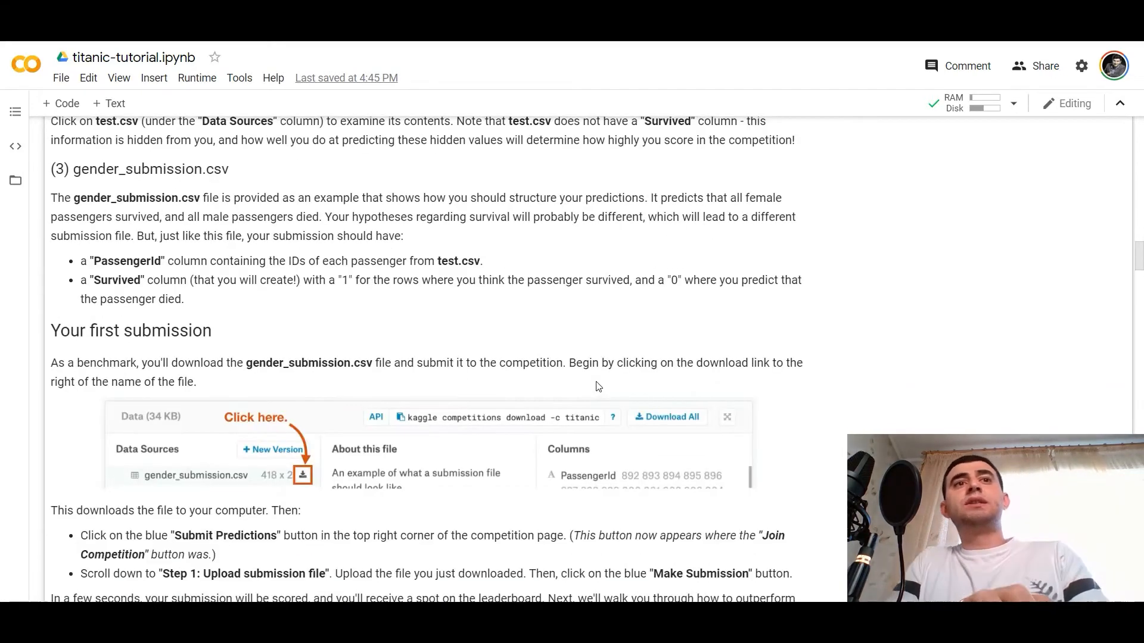
# Step: Scroll past the submission steps to the 'Part 2: Your coding environment' heading
pyautogui.scroll(-3)
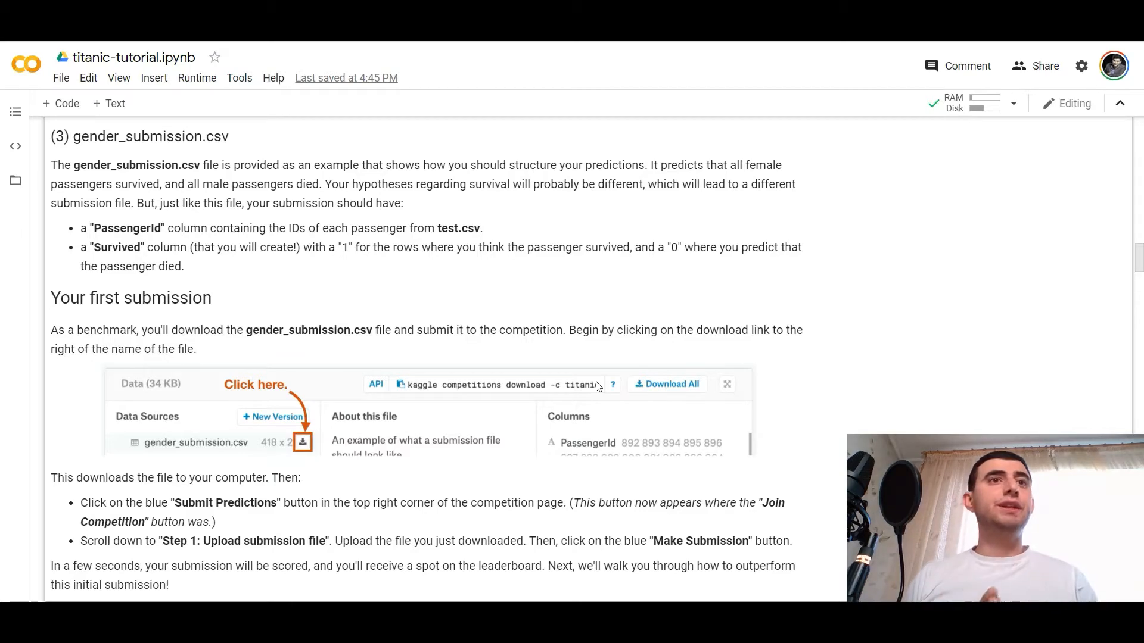
pyautogui.moveTo(683, 355)
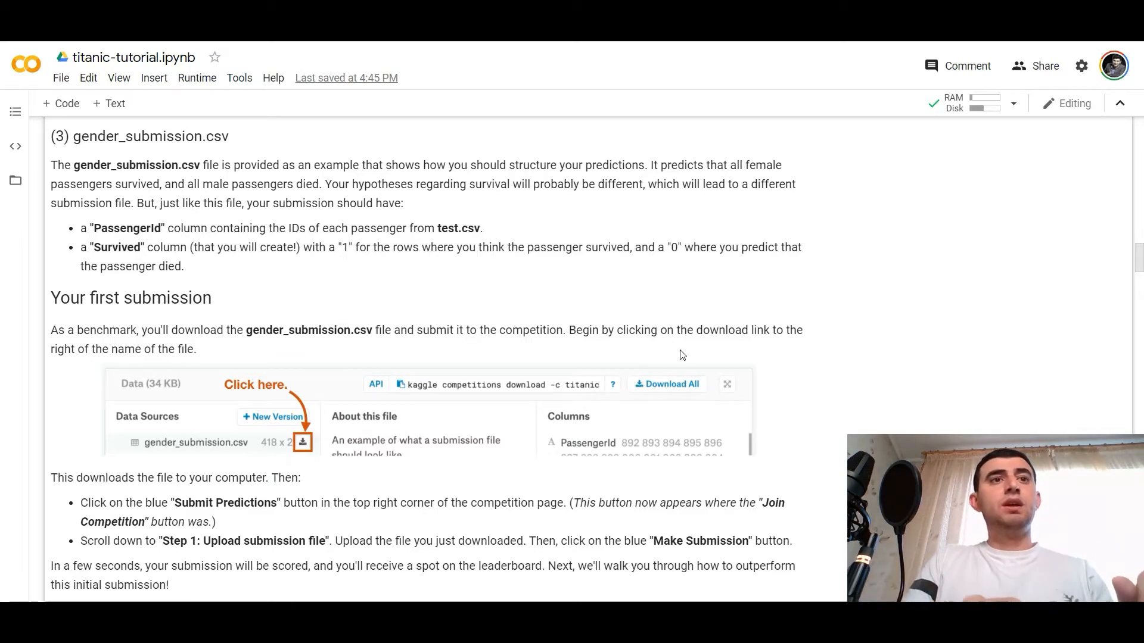
pyautogui.scroll(-3)
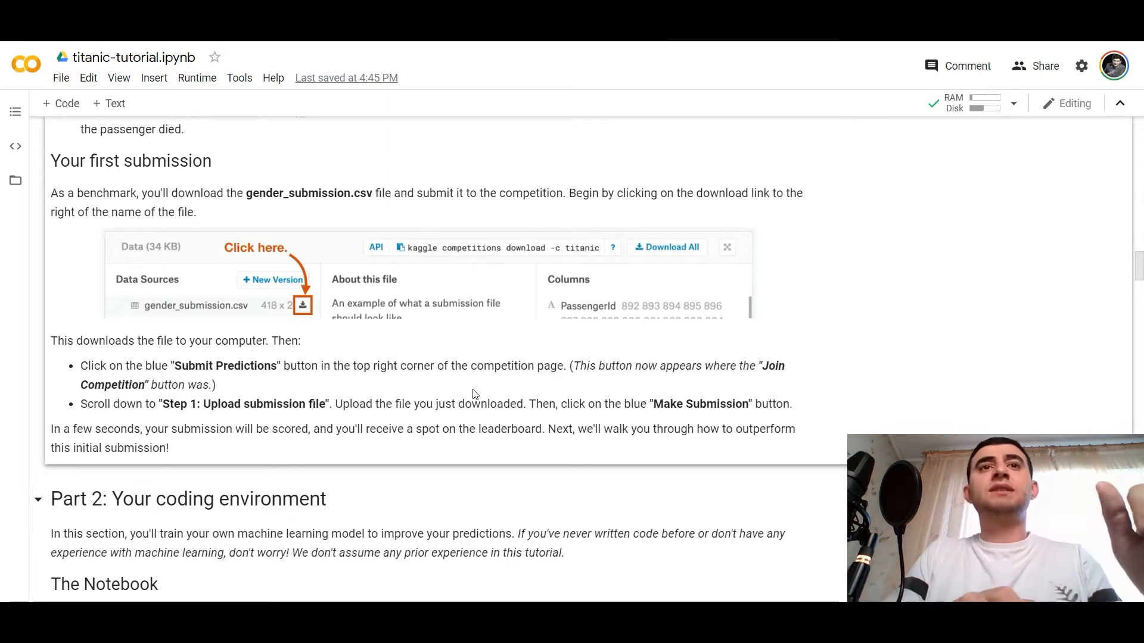
# Step: Scroll past the new notebook settings to 'Your first lines of code' and its code-cell illustration
pyautogui.scroll(-3)
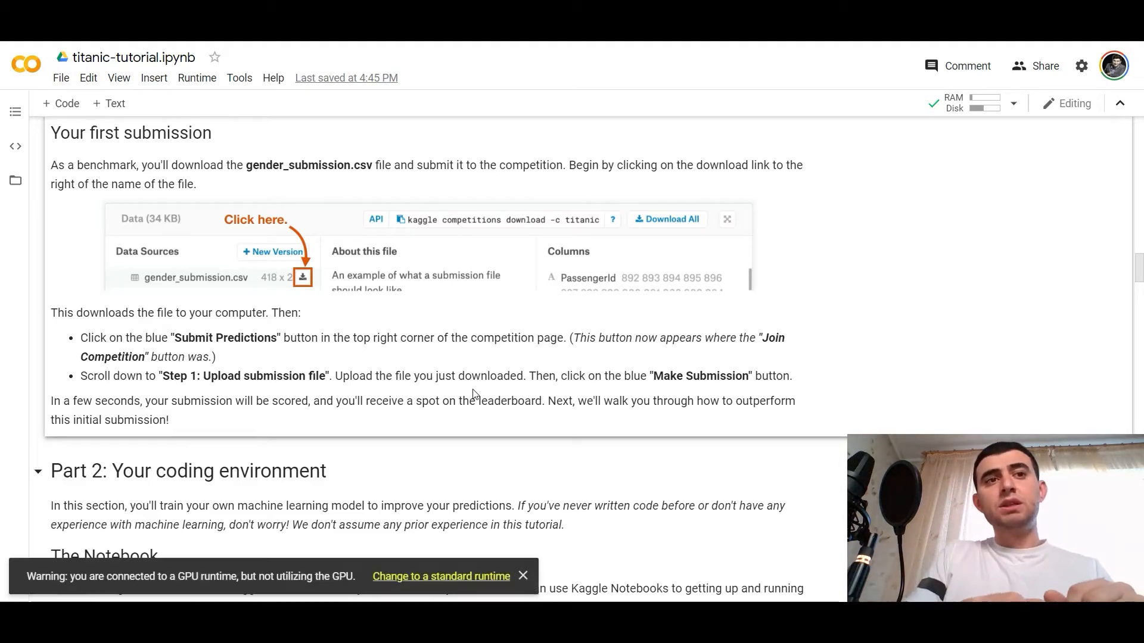
pyautogui.scroll(-3)
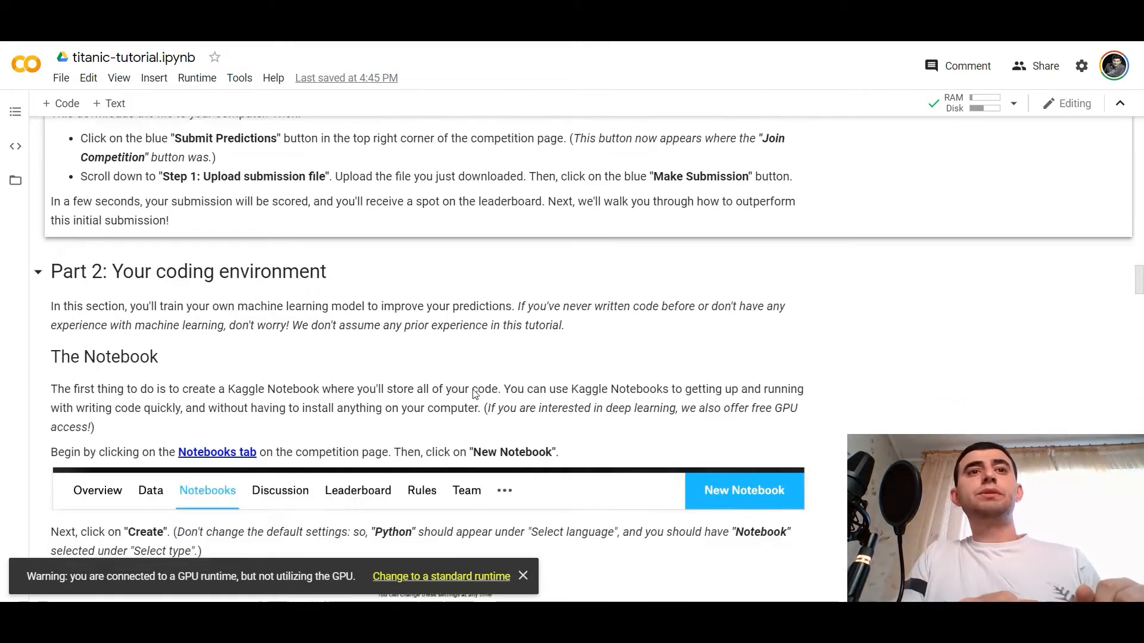
pyautogui.scroll(-3)
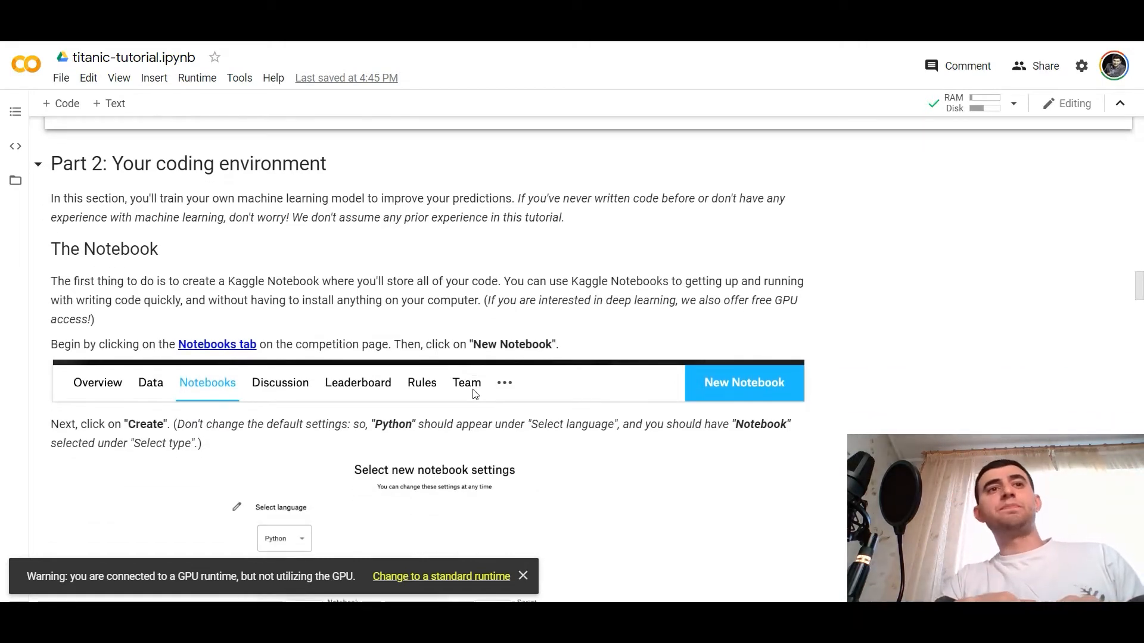
pyautogui.scroll(3)
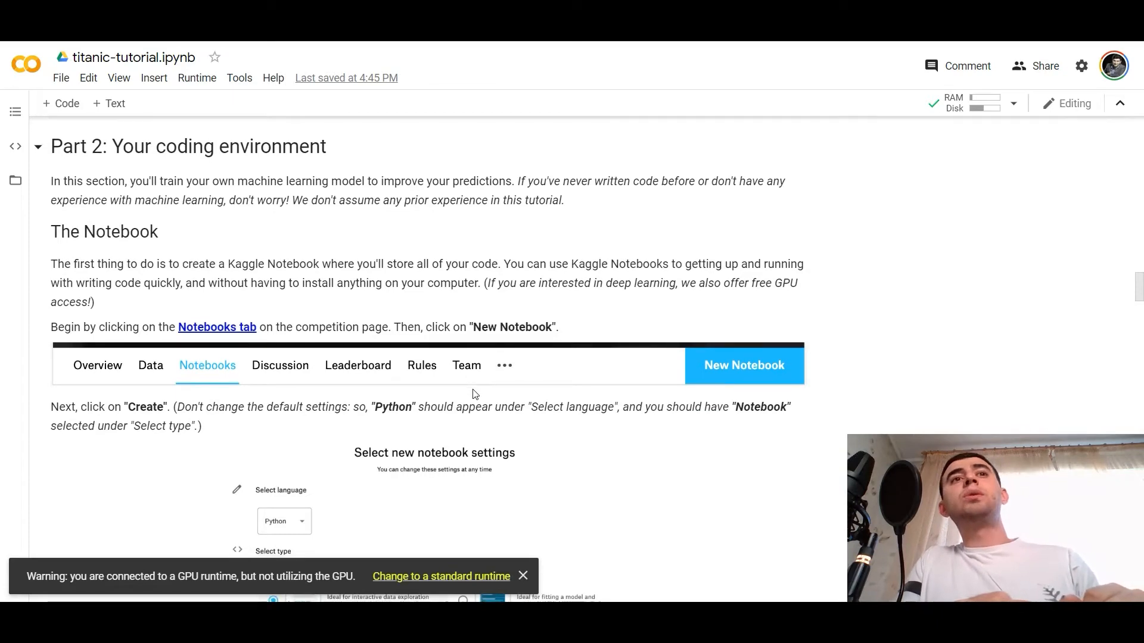
pyautogui.scroll(-3)
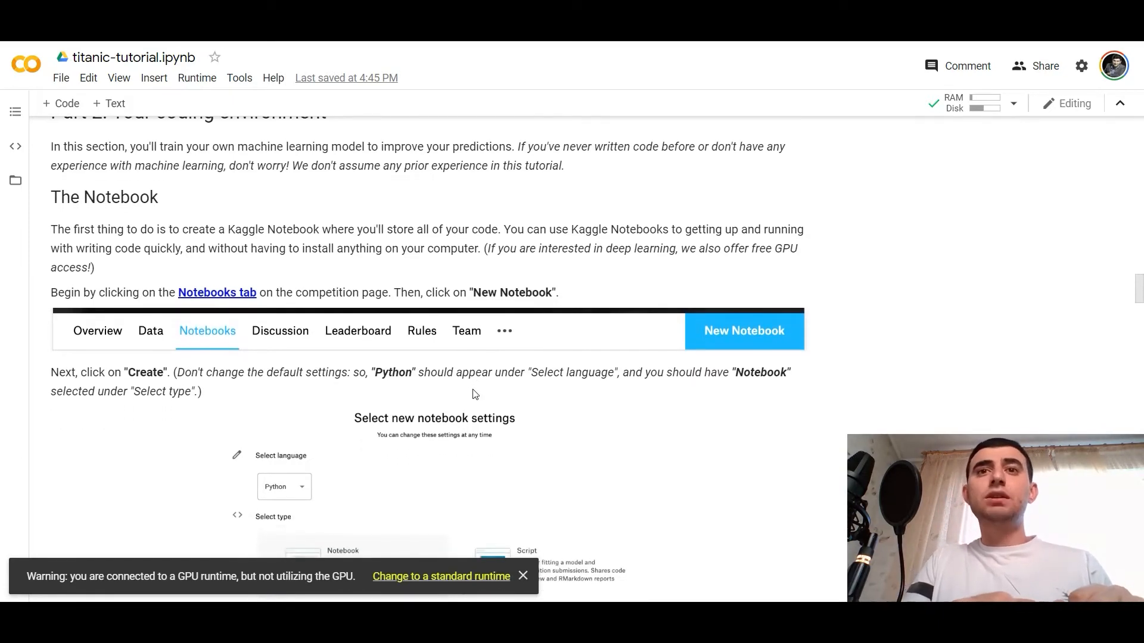
pyautogui.scroll(-3)
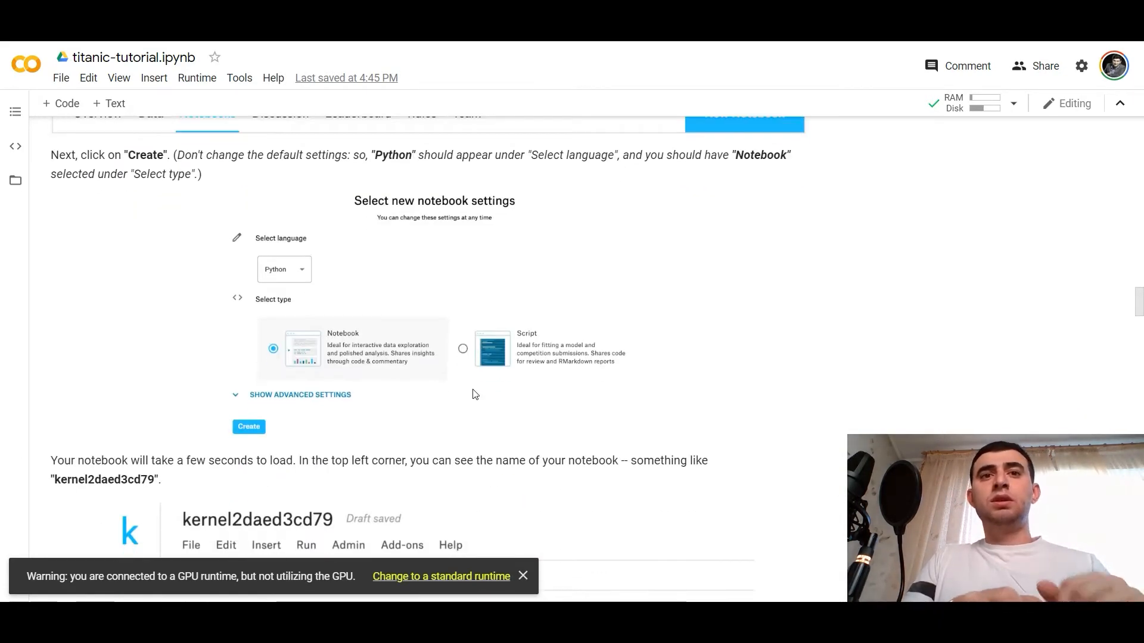
pyautogui.scroll(-3)
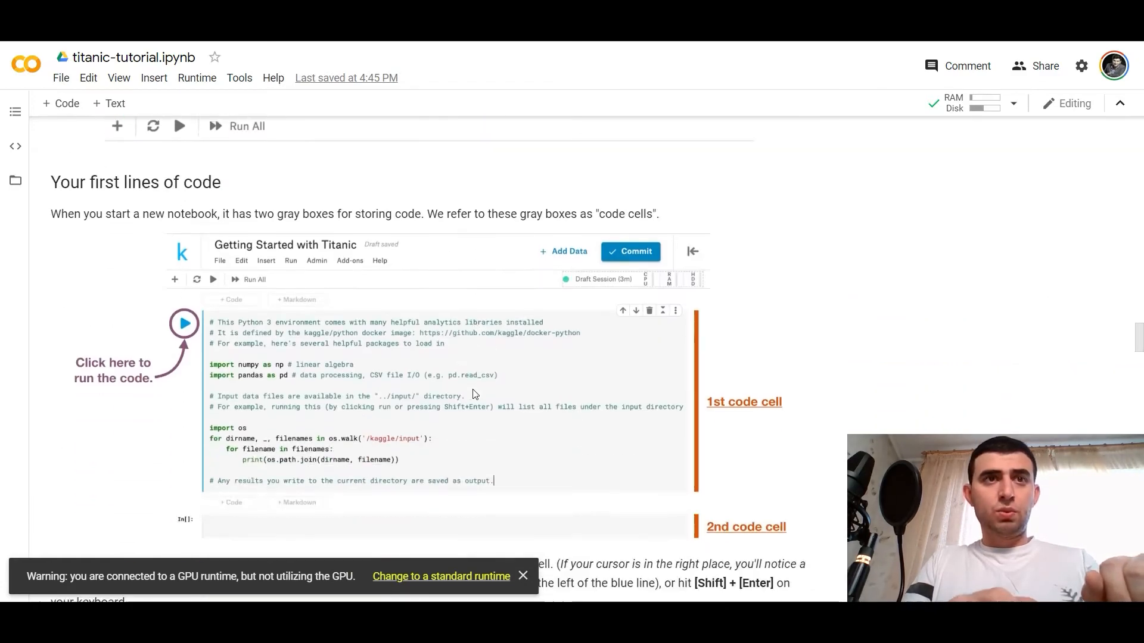
# Step: Scroll to the files.upload, kaggle setup and 'kaggle competitions list' cells
pyautogui.scroll(-3)
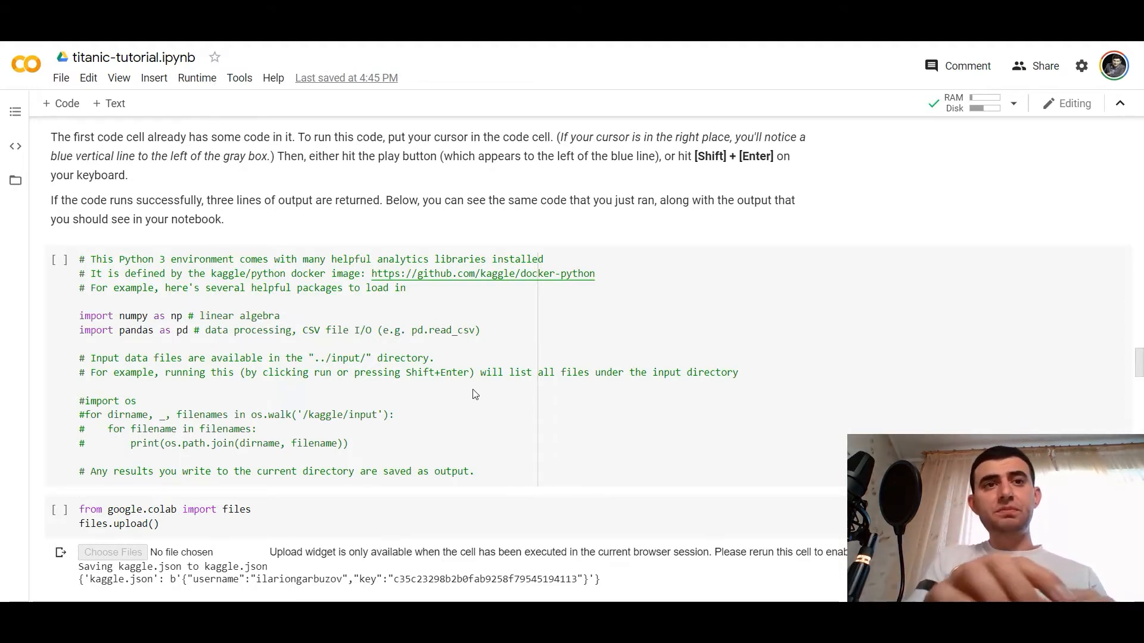
pyautogui.scroll(-3)
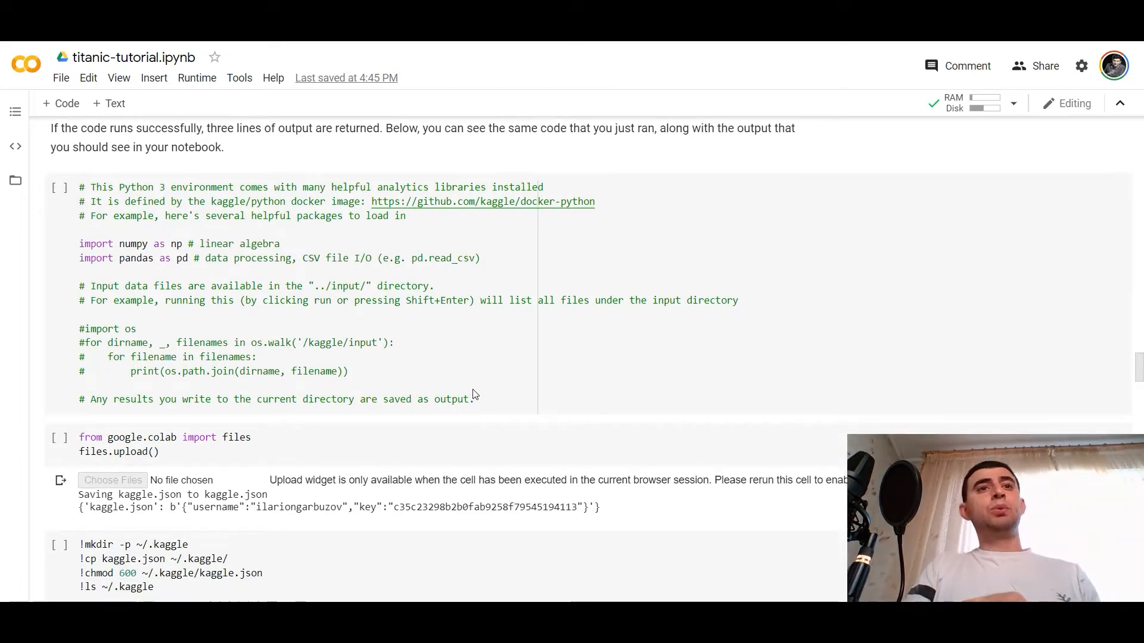
pyautogui.scroll(-3)
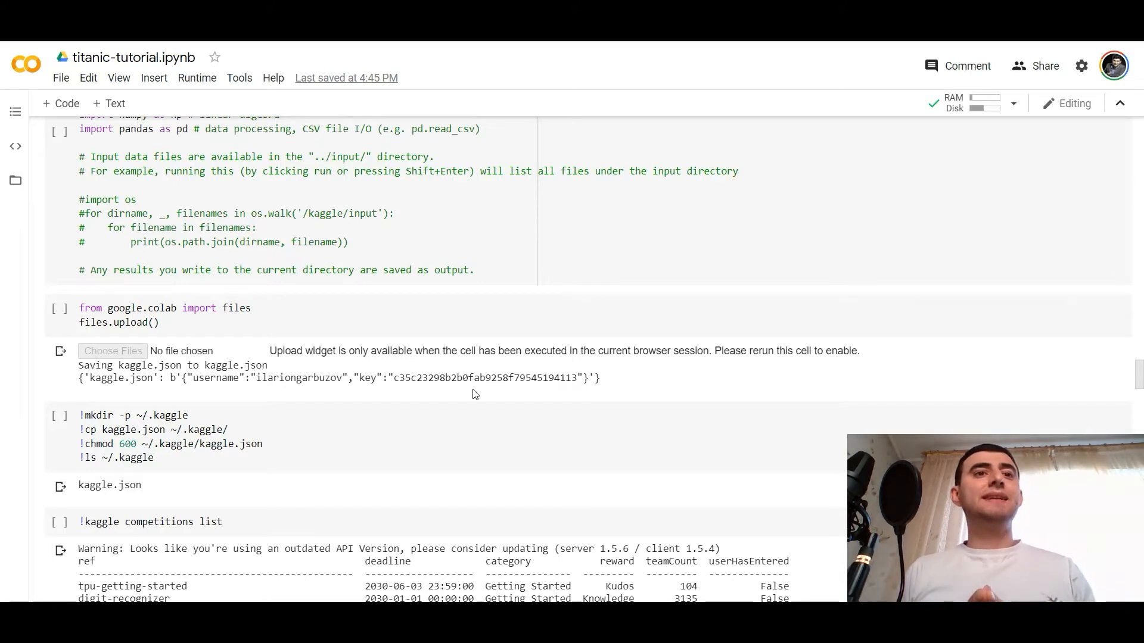
# Step: Select 'titanic' in the competitions list and scroll to the 'kaggle competitions download -c titanic' output
pyautogui.scroll(-3)
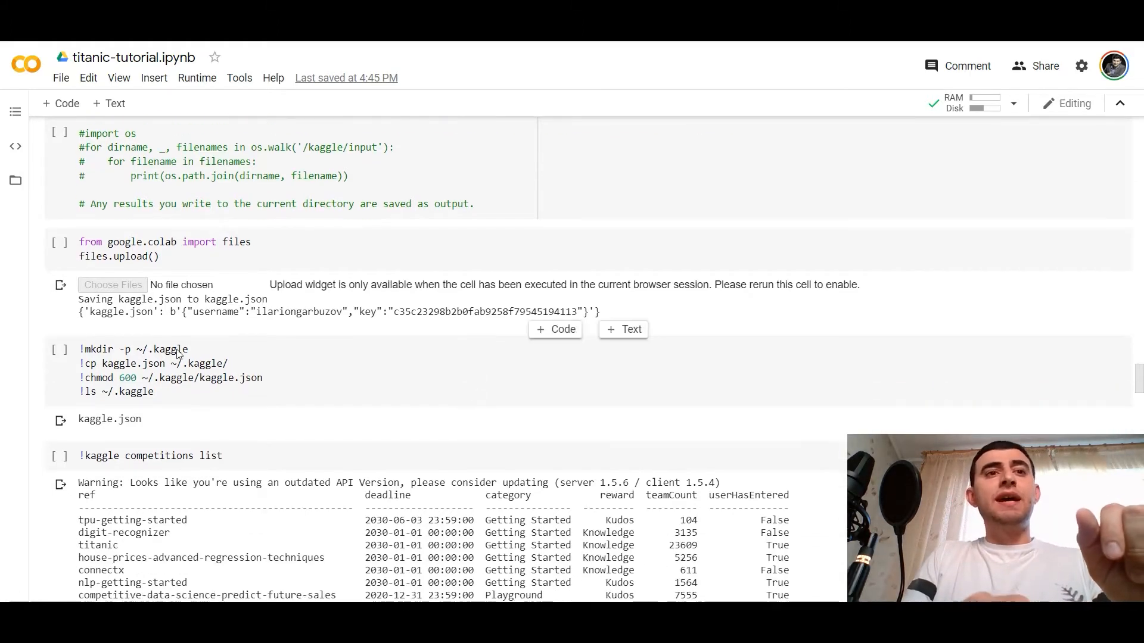
pyautogui.scroll(-3)
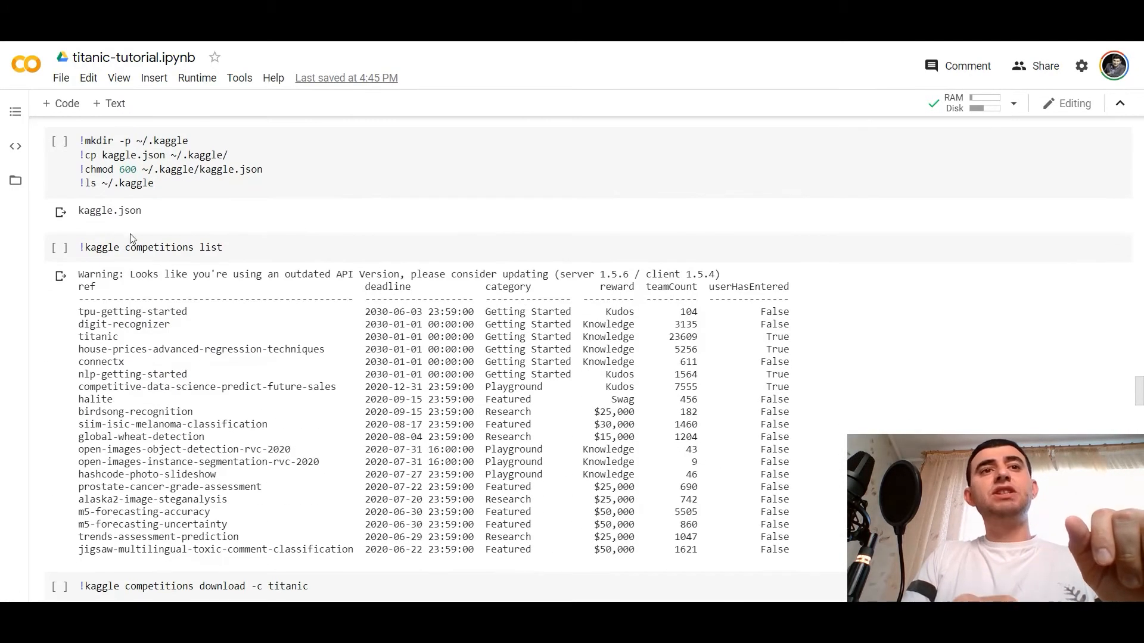
pyautogui.scroll(-3)
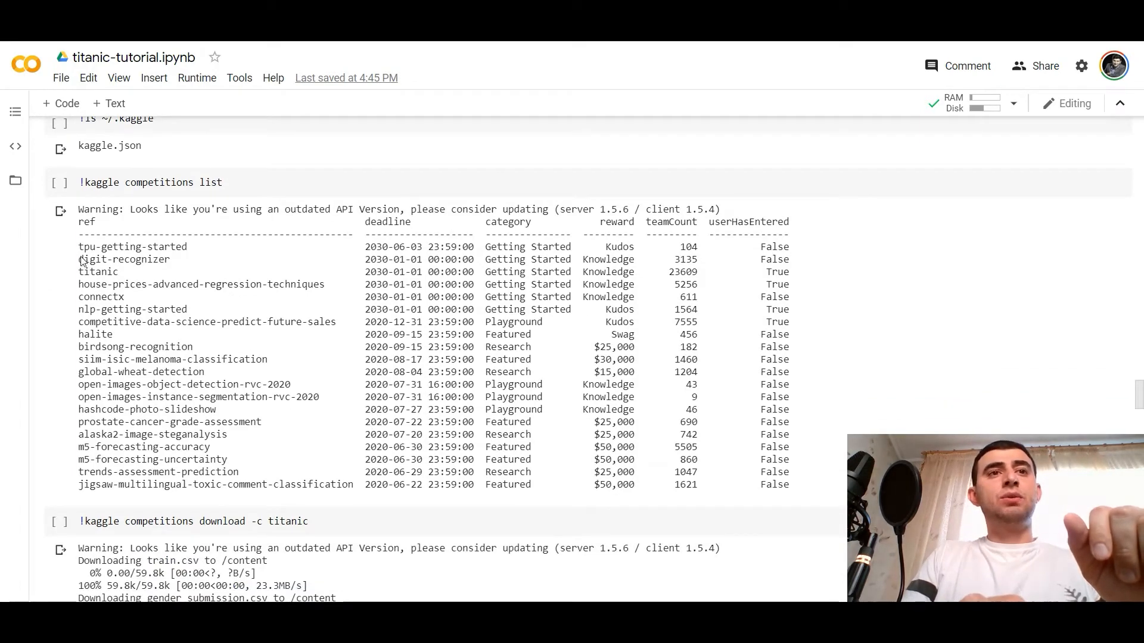
pyautogui.doubleClick(99, 272)
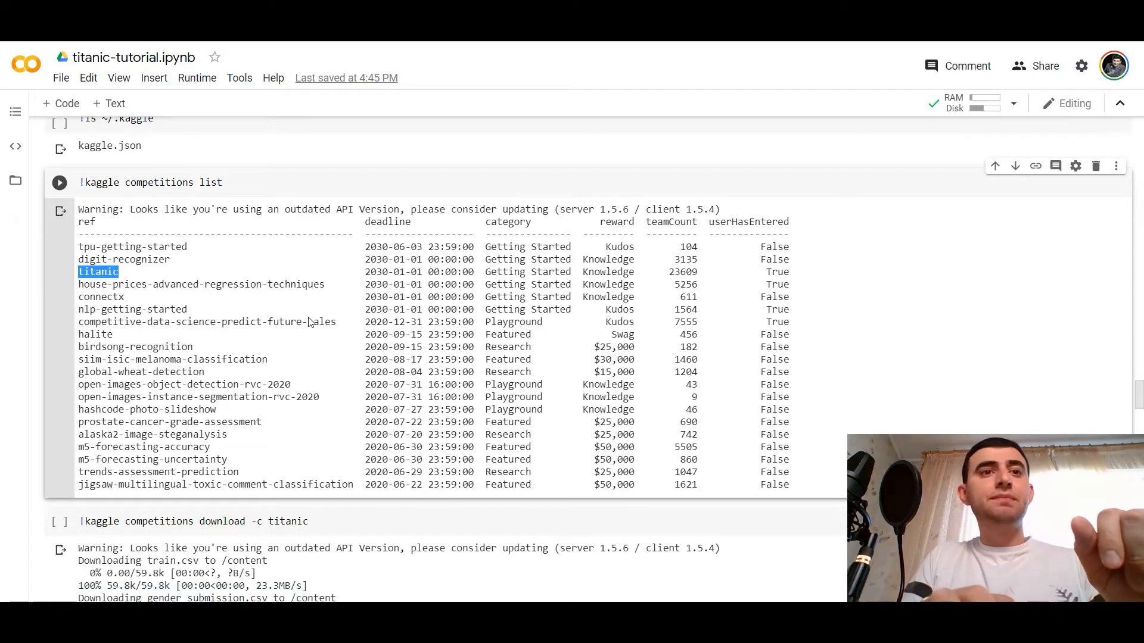
pyautogui.scroll(-3)
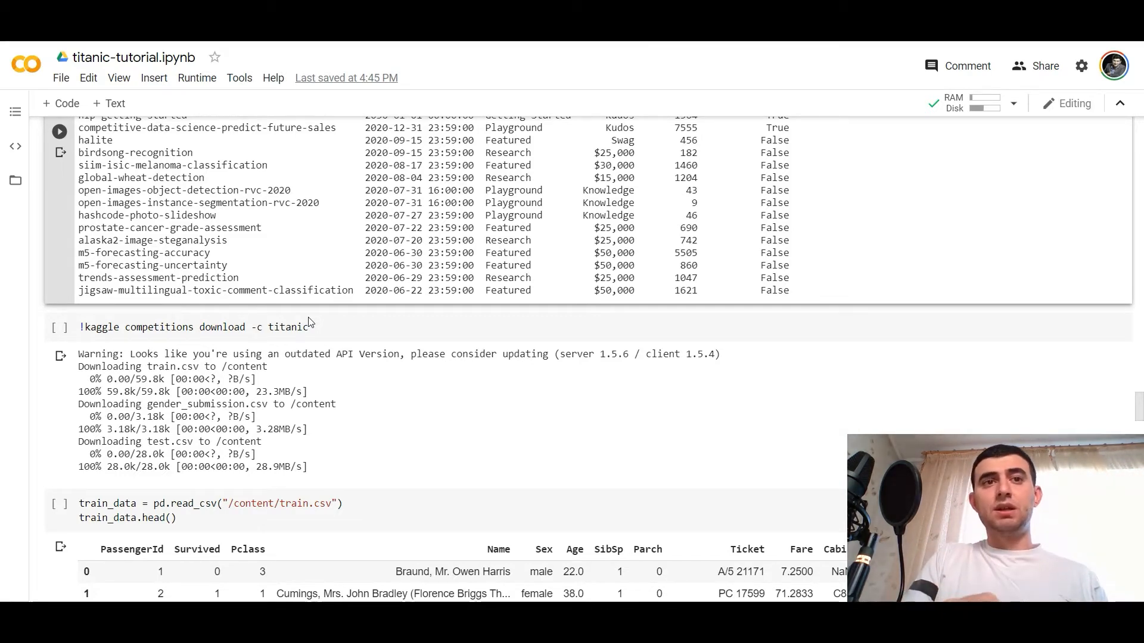
# Step: Scroll through the train_data.head() five-row table and the pandas code explanation below it
pyautogui.scroll(-3)
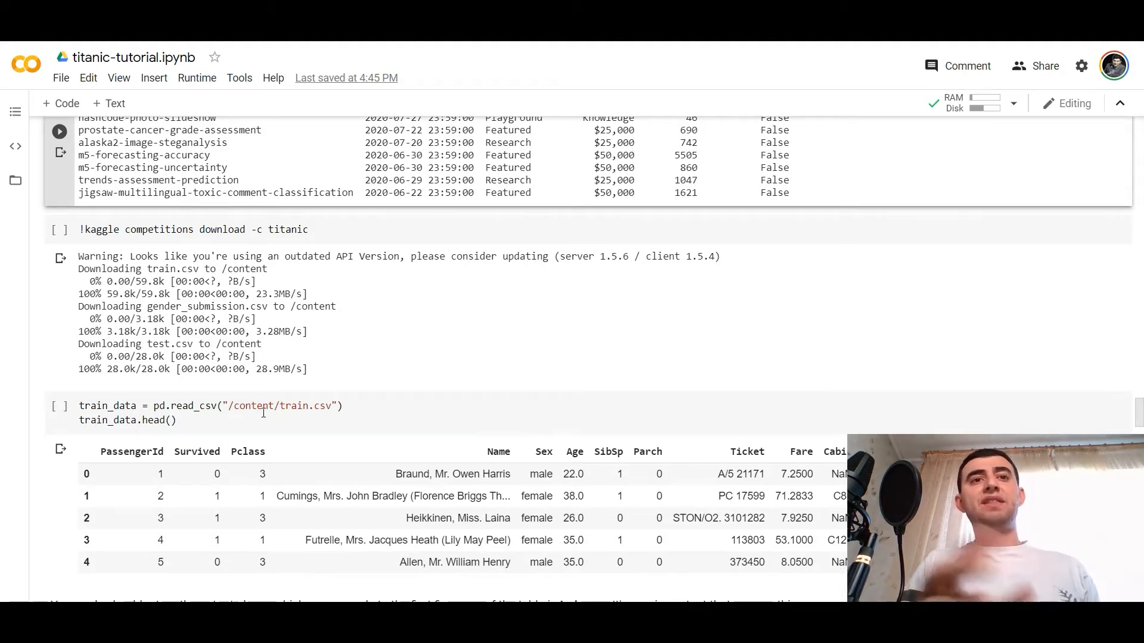
pyautogui.scroll(-3)
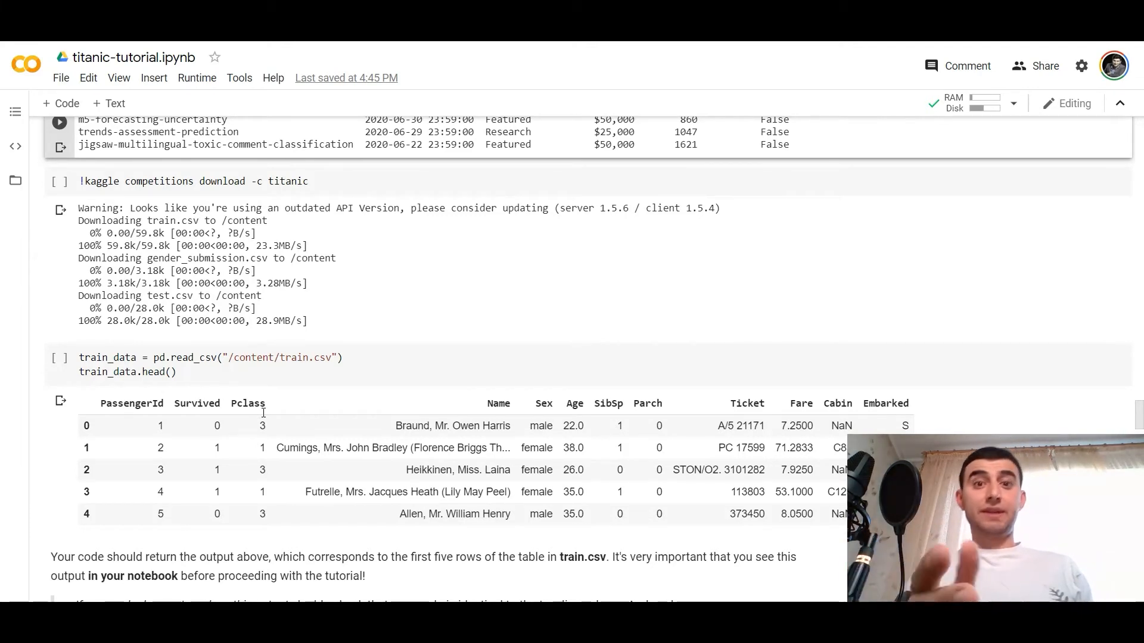
pyautogui.scroll(-3)
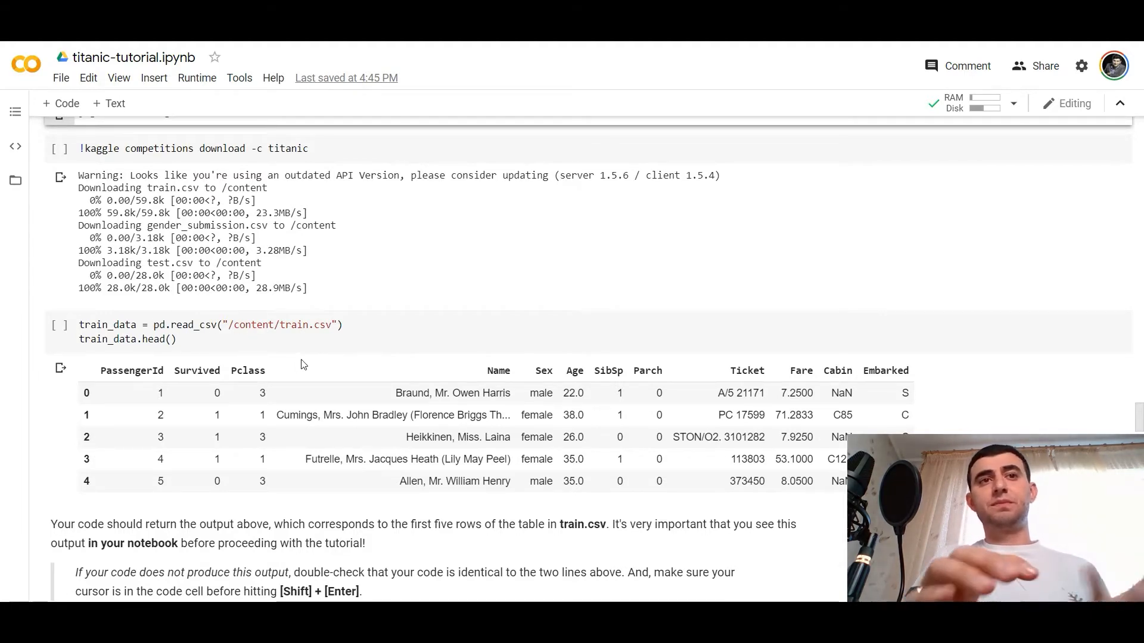
pyautogui.scroll(3)
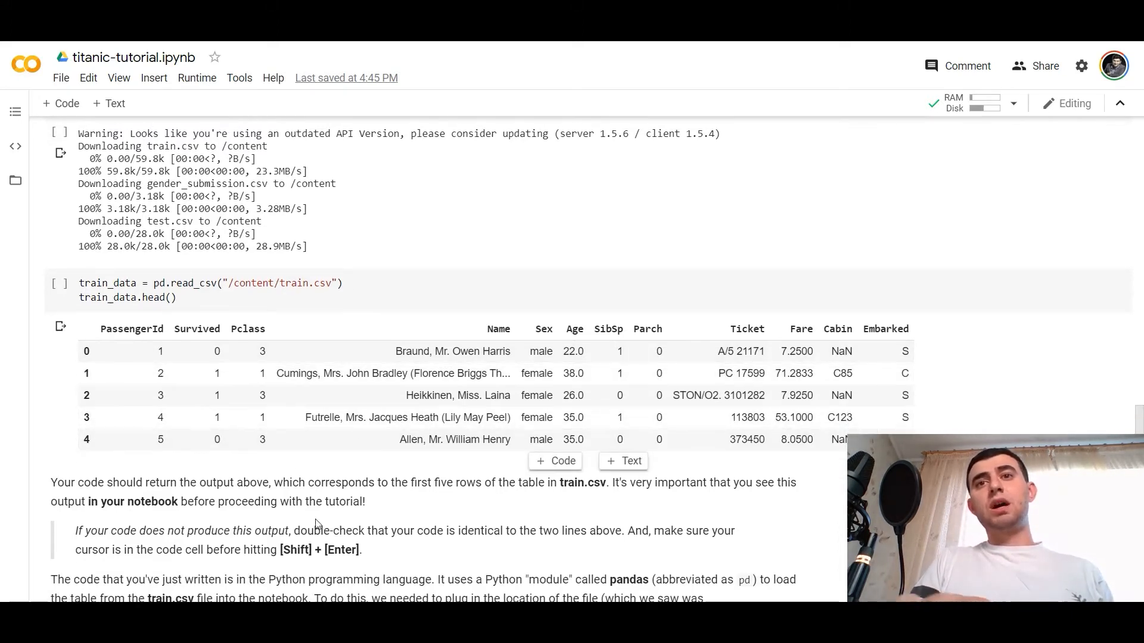
pyautogui.moveTo(496, 502)
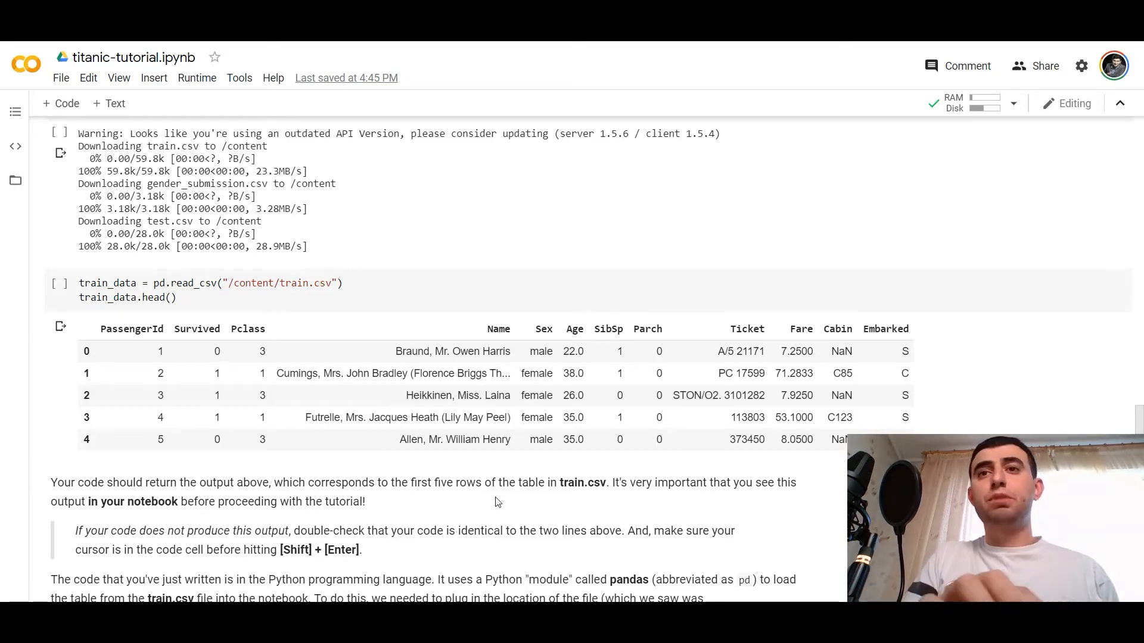
pyautogui.scroll(-3)
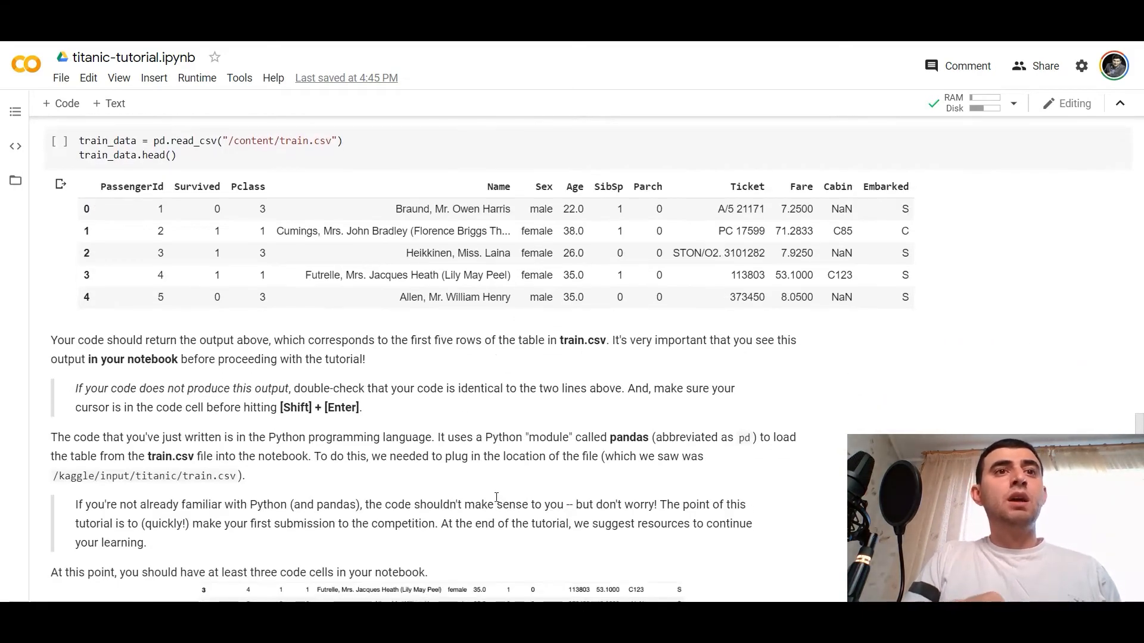
pyautogui.scroll(-3)
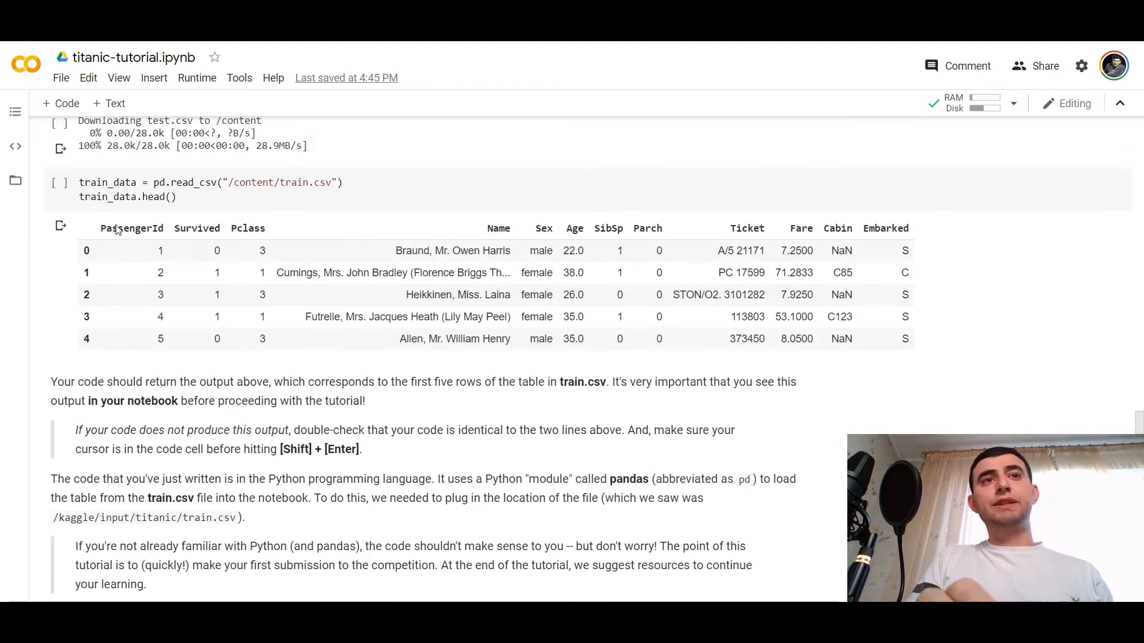
pyautogui.scroll(-3)
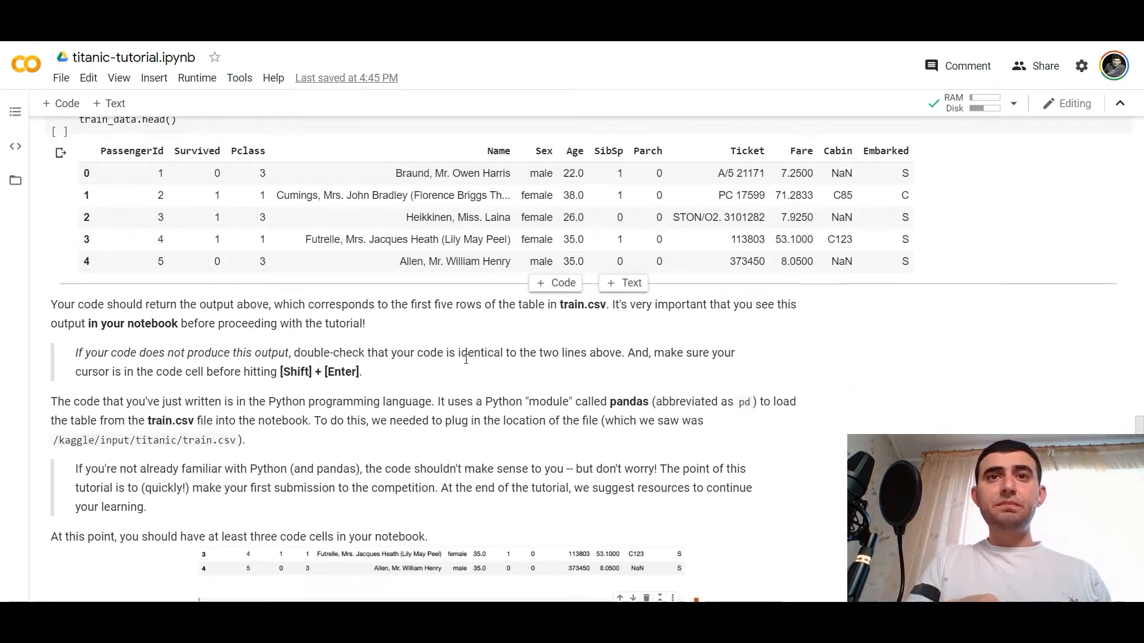
pyautogui.scroll(-3)
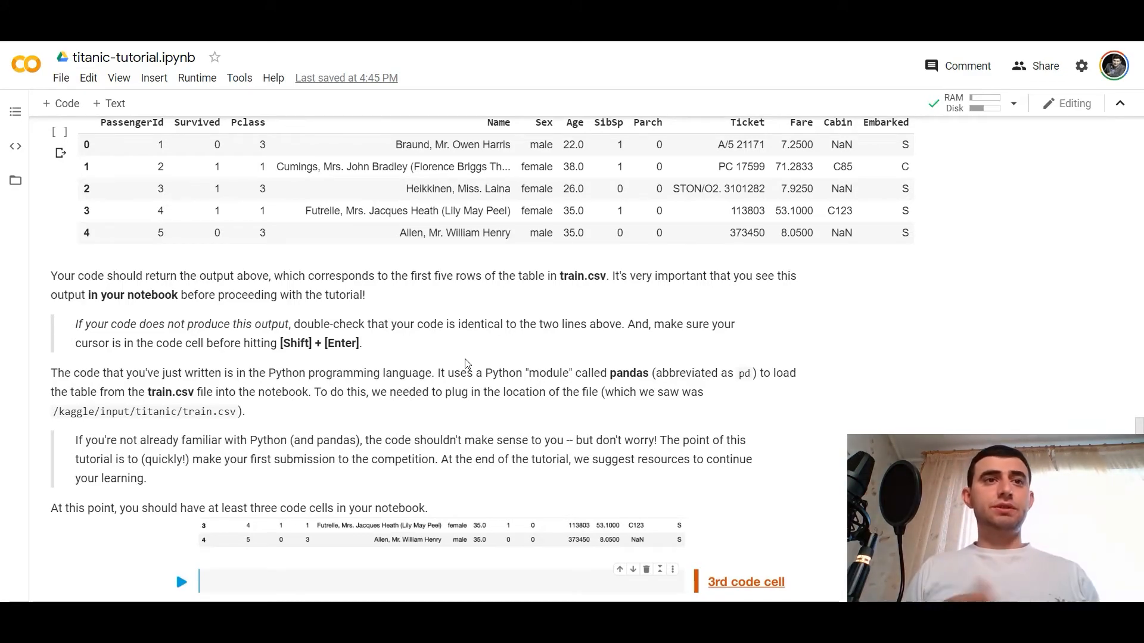
pyautogui.scroll(3)
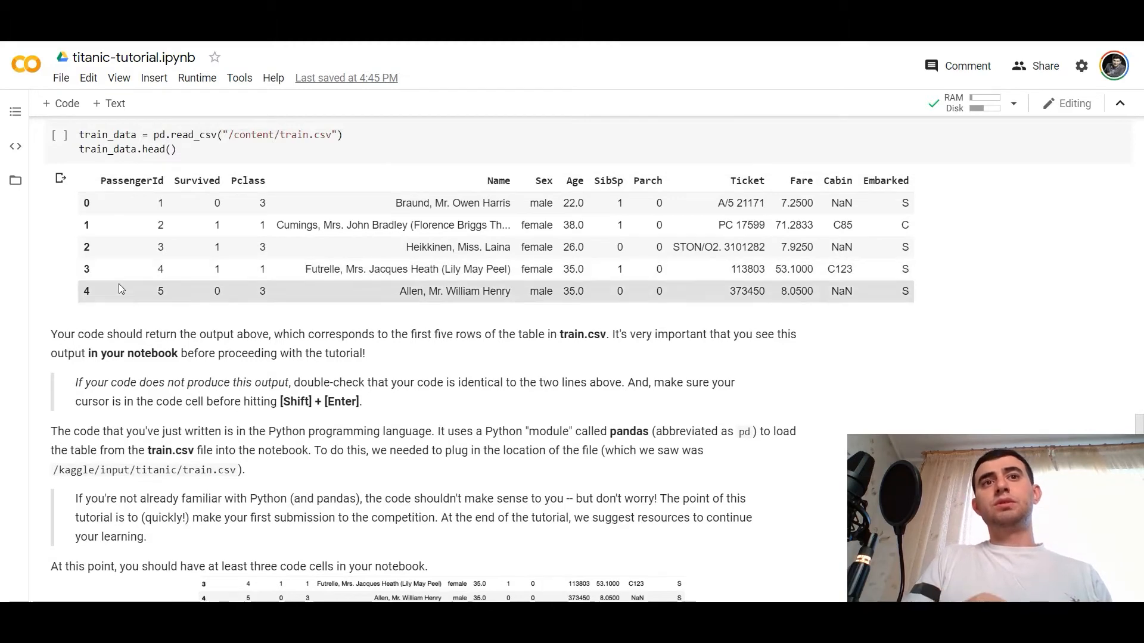
pyautogui.moveTo(652, 306)
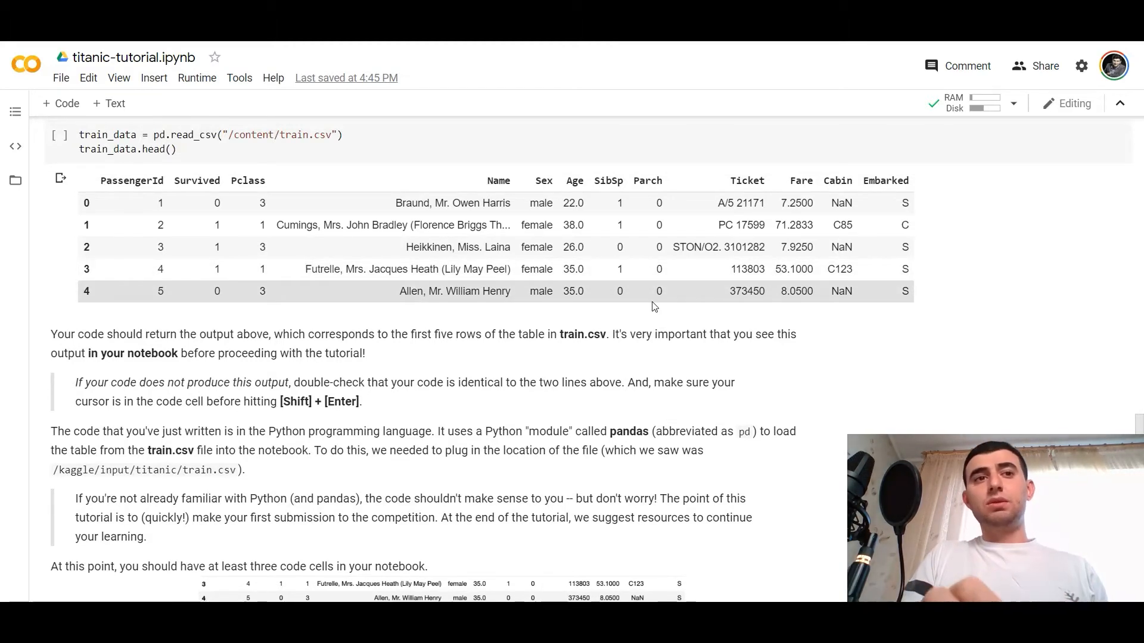
# Step: Scroll past the test.csv preview to Part 3 and the 74% women's survival-rate output
pyautogui.scroll(-3)
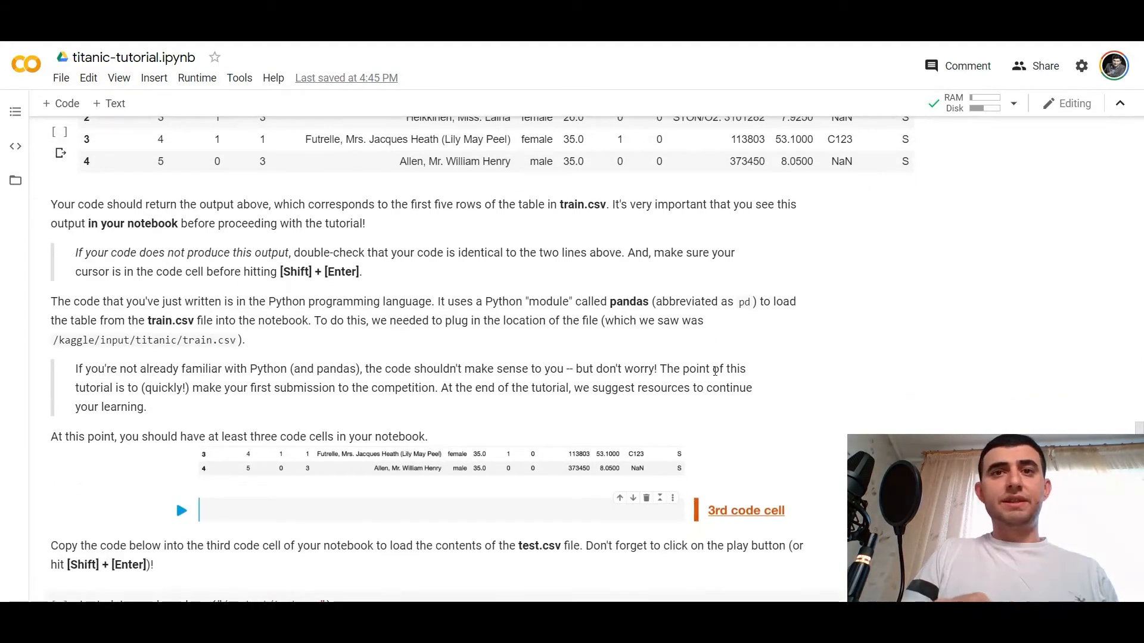
pyautogui.scroll(-3)
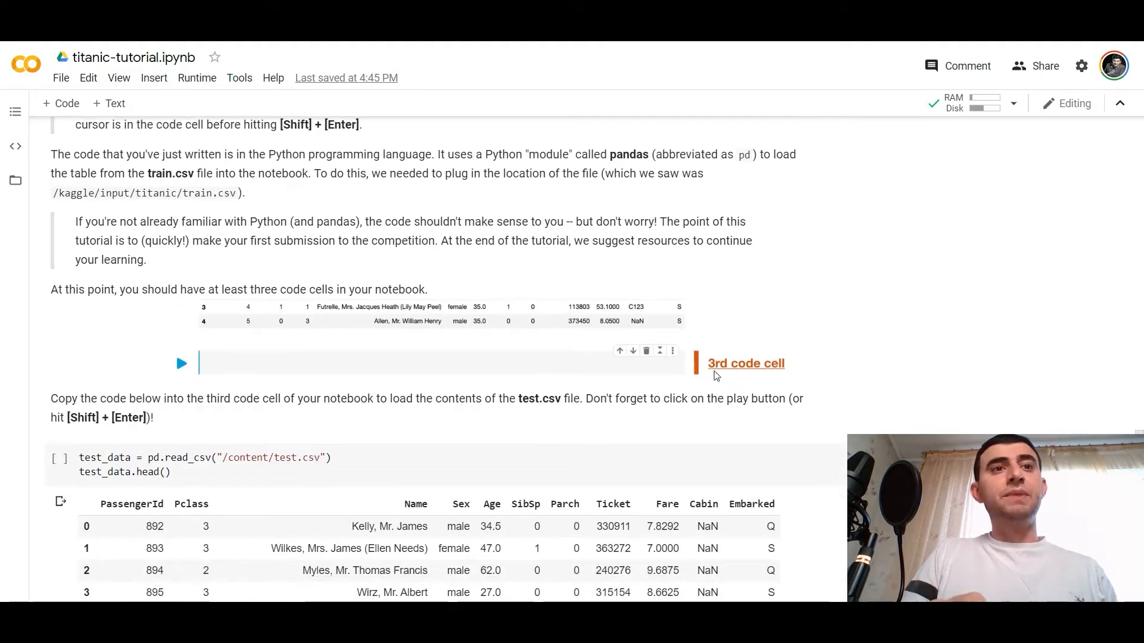
pyautogui.scroll(-3)
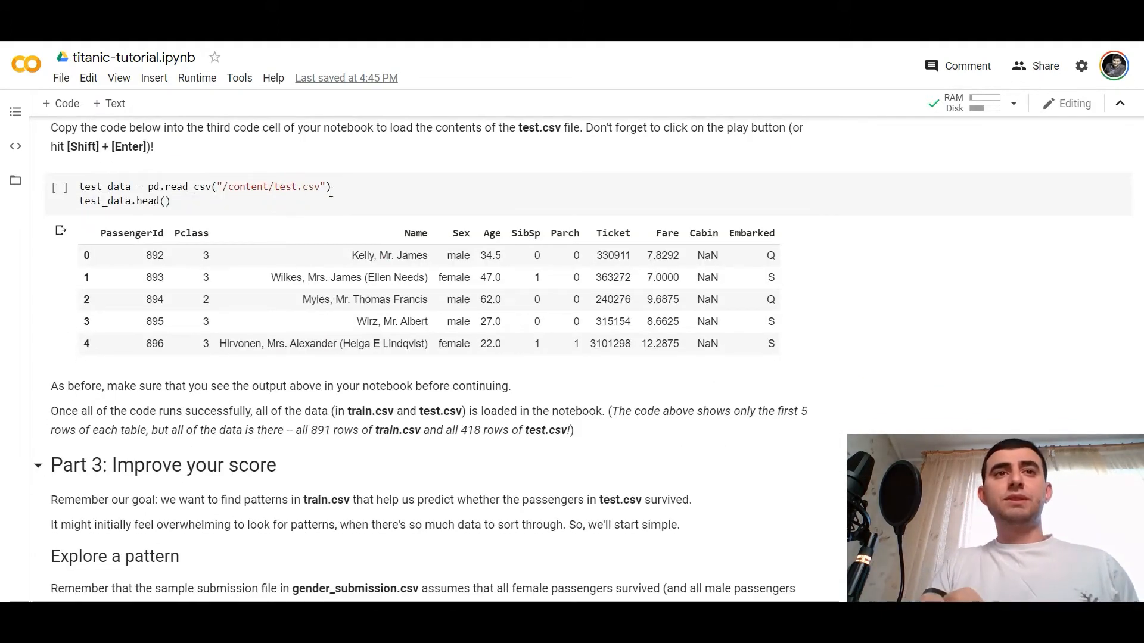
pyautogui.scroll(-3)
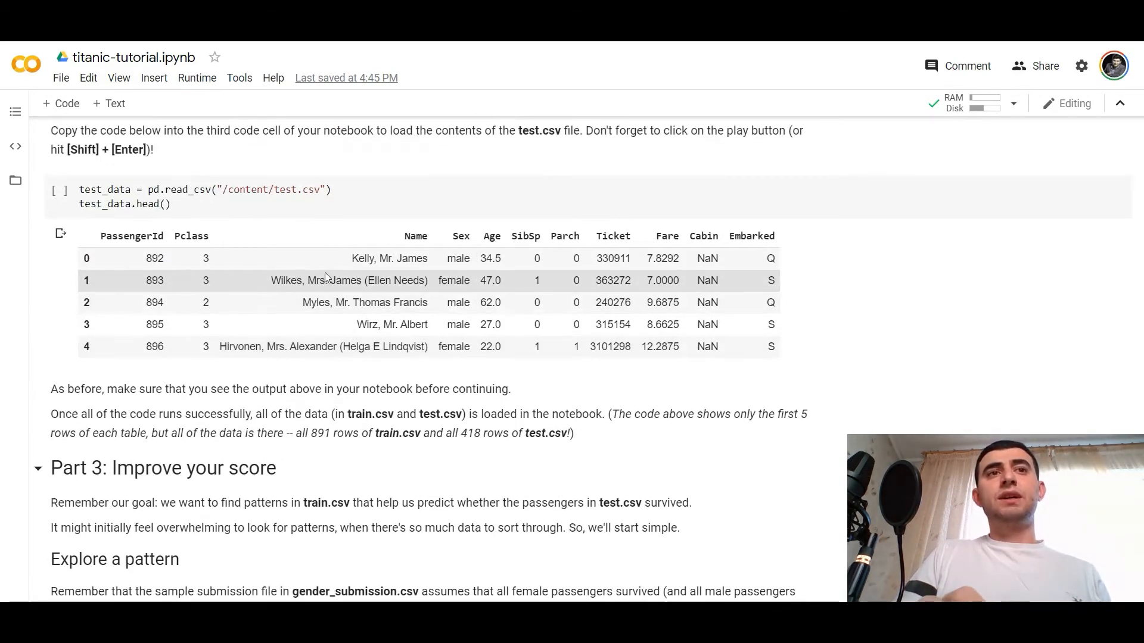
pyautogui.scroll(3)
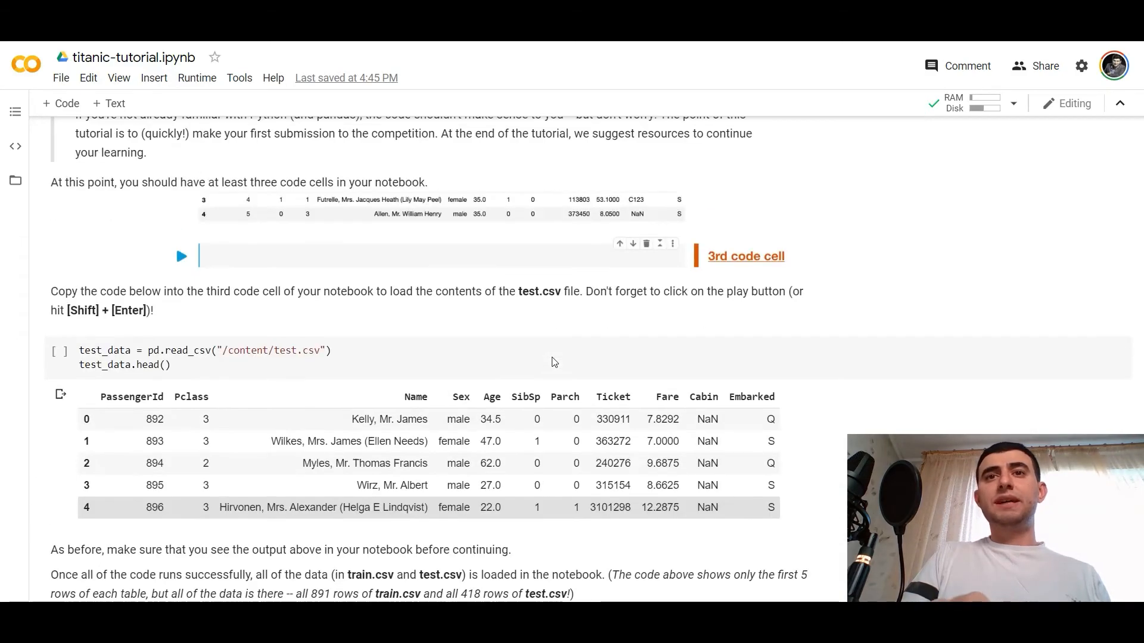
pyautogui.scroll(3)
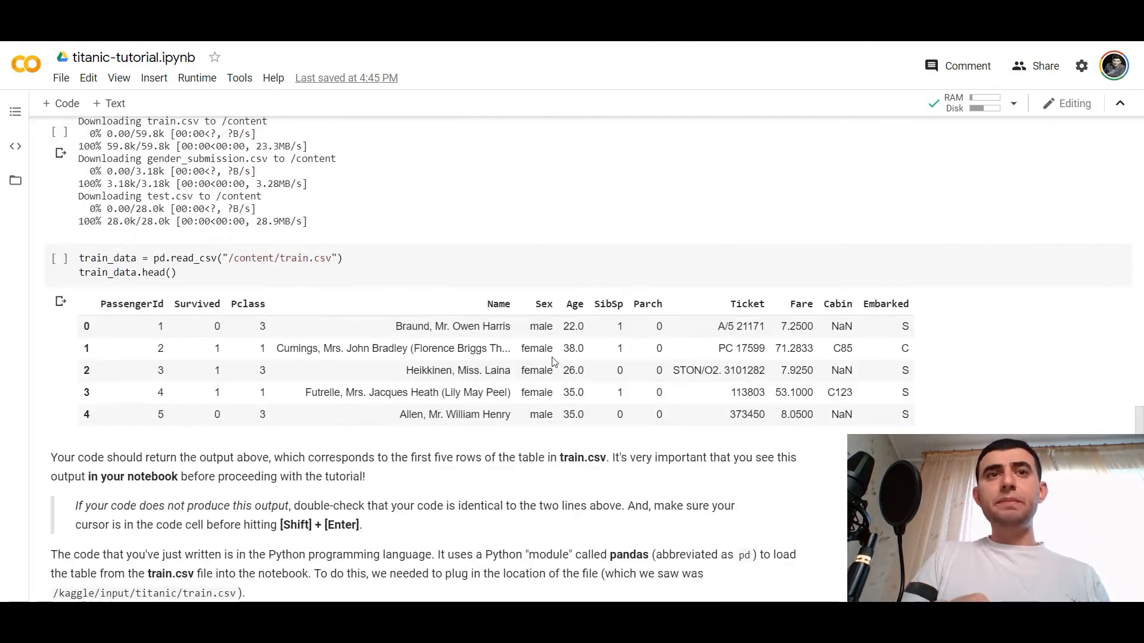
pyautogui.scroll(-3)
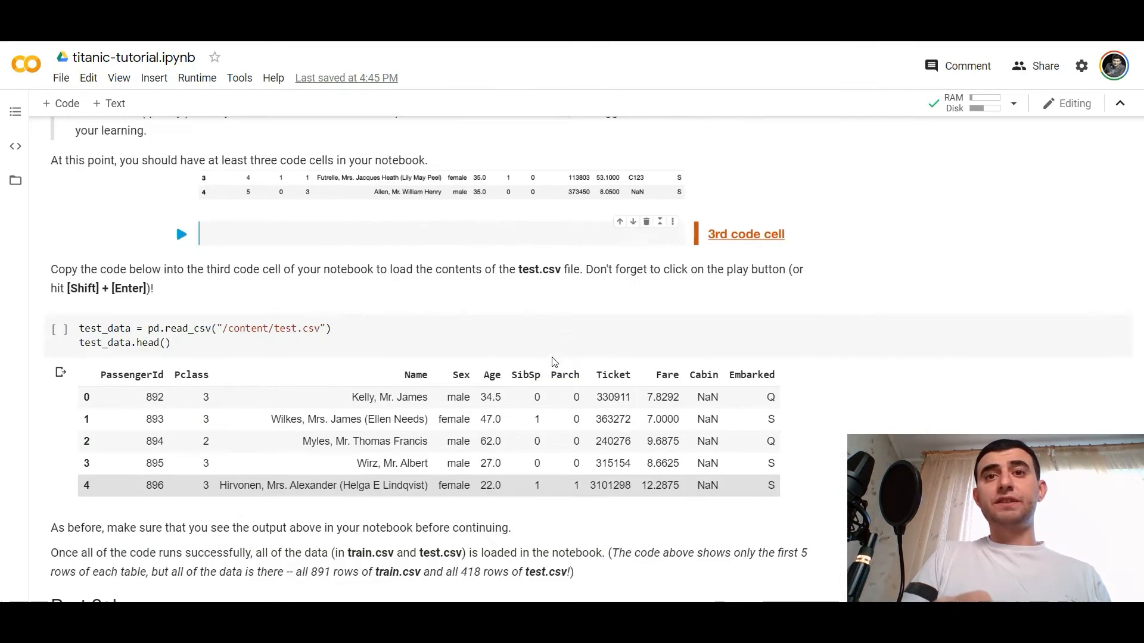
pyautogui.scroll(-3)
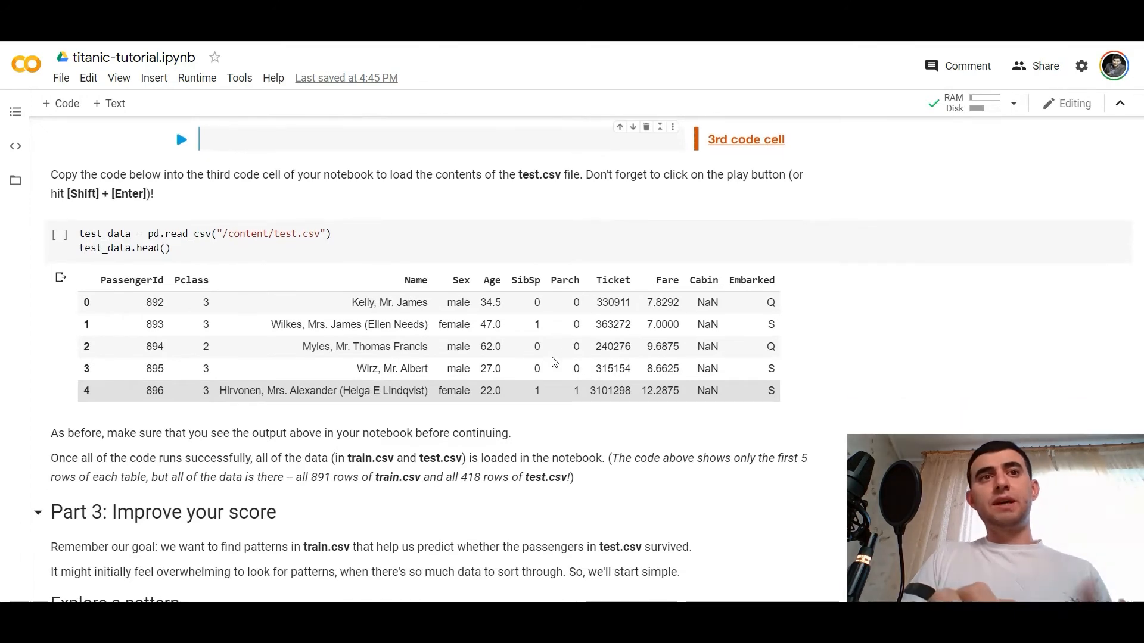
pyautogui.scroll(-3)
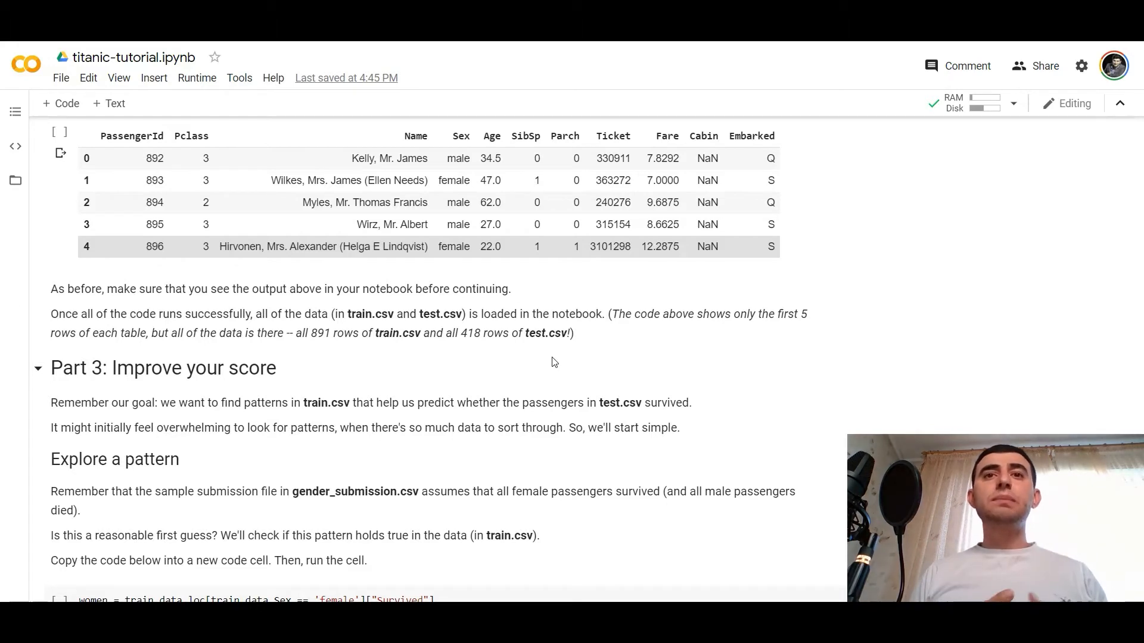
pyautogui.moveTo(604, 374)
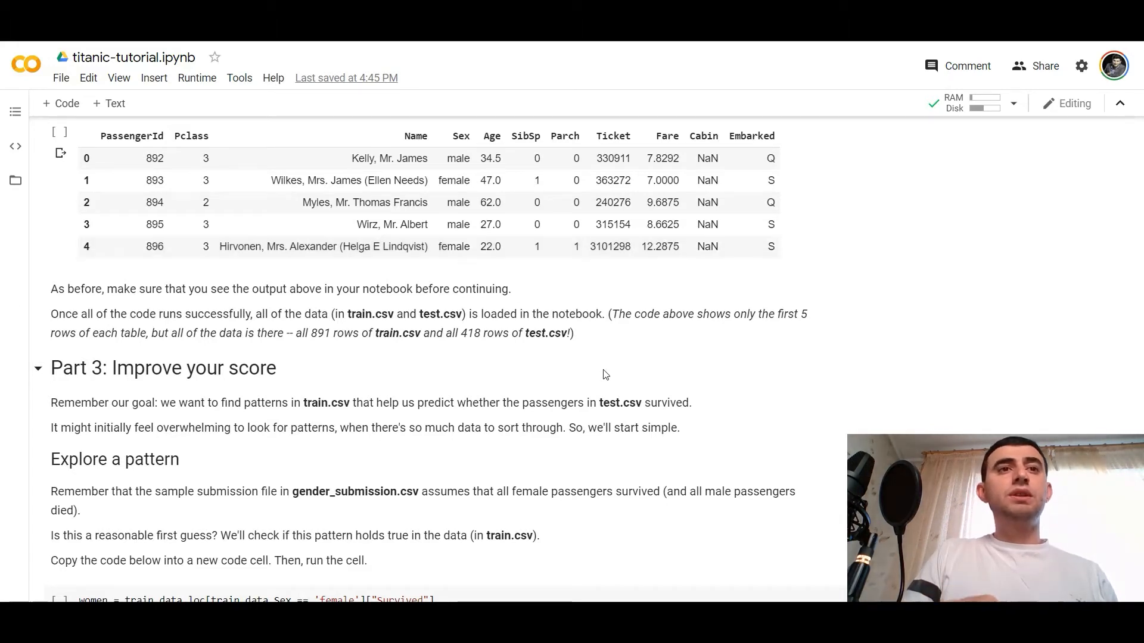
pyautogui.scroll(-3)
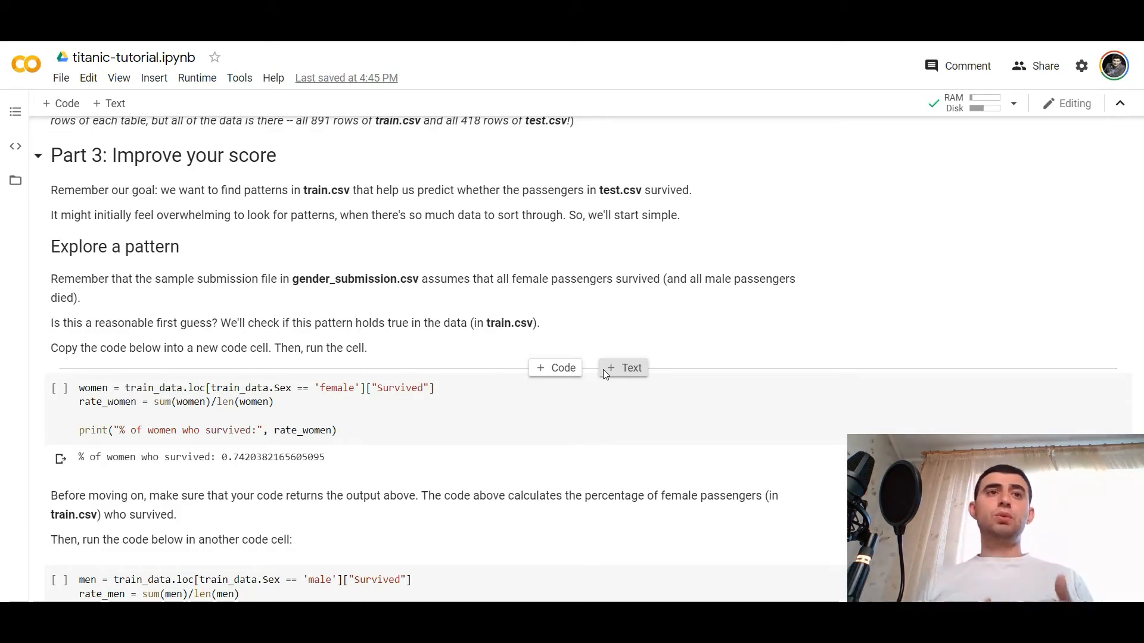
pyautogui.moveTo(684, 272)
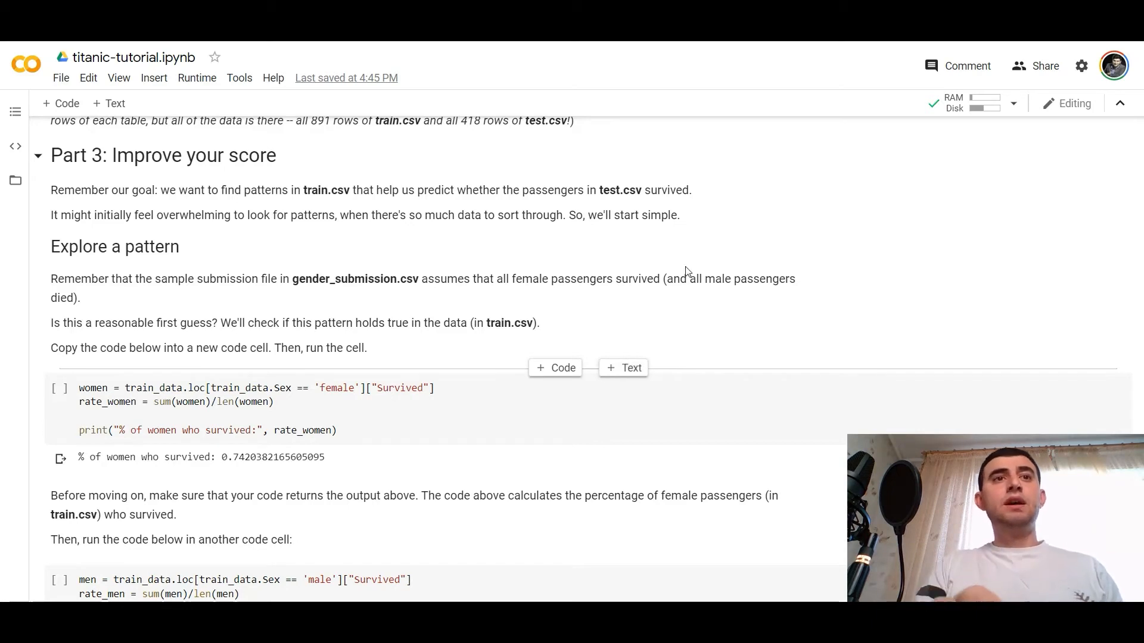
# Step: Scroll to the rate_men cell showing the 0.1889 men's survival rate
pyautogui.scroll(-3)
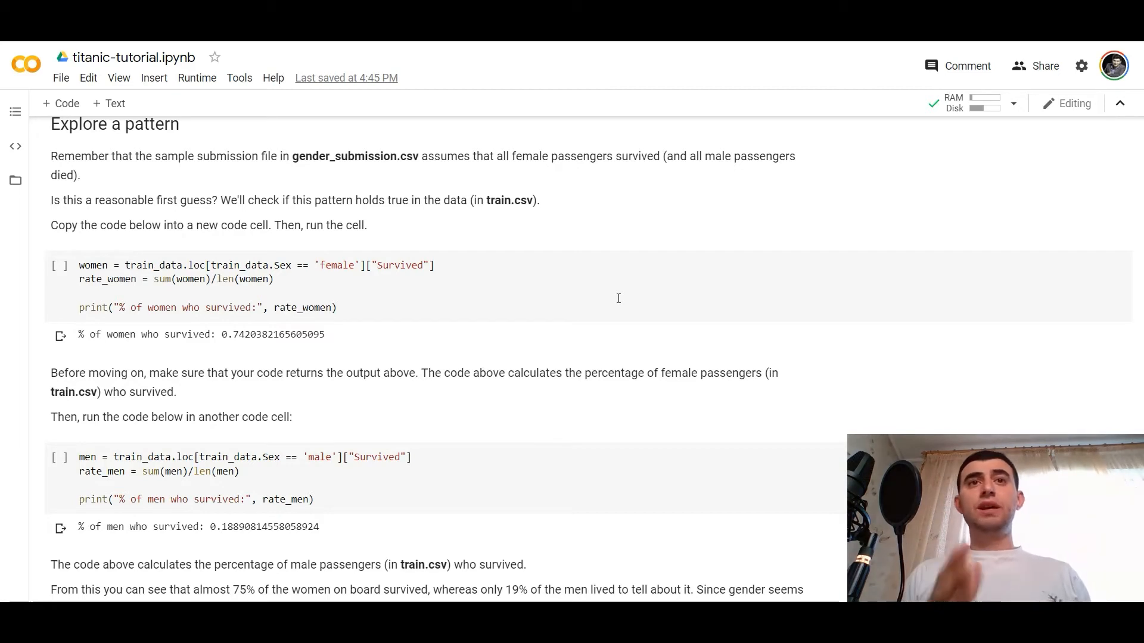
pyautogui.scroll(-3)
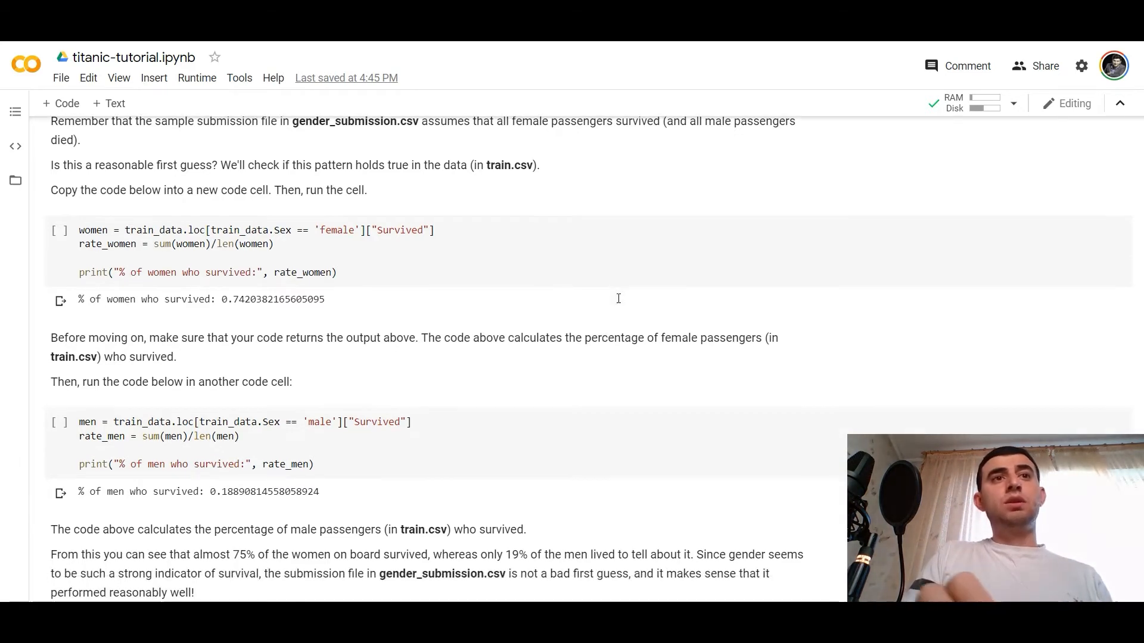
pyautogui.scroll(-3)
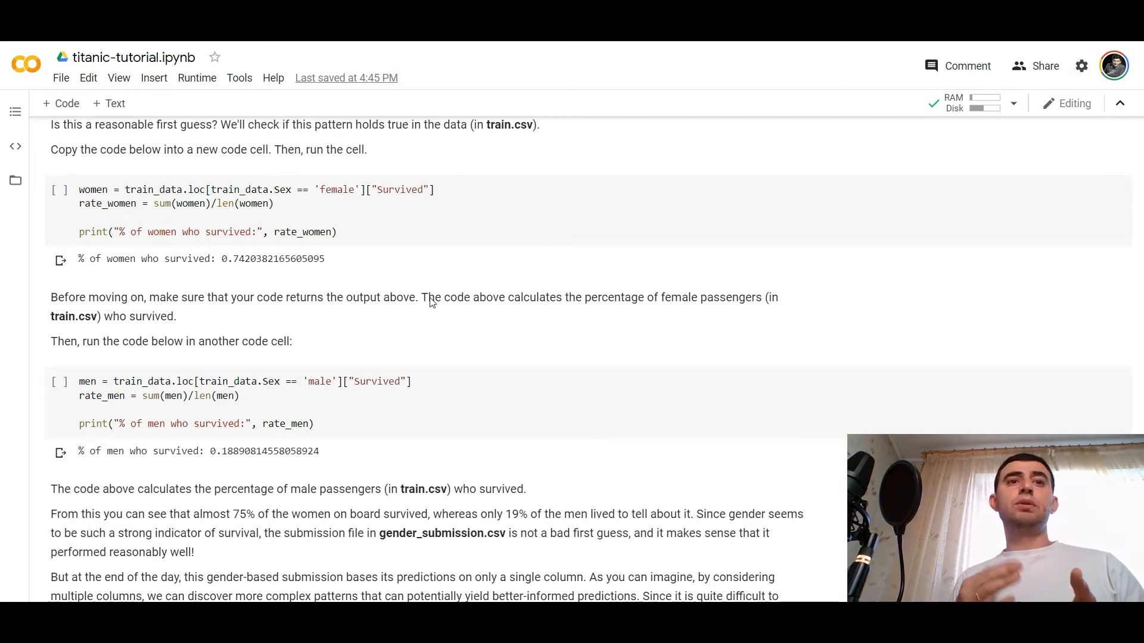
pyautogui.moveTo(432, 302)
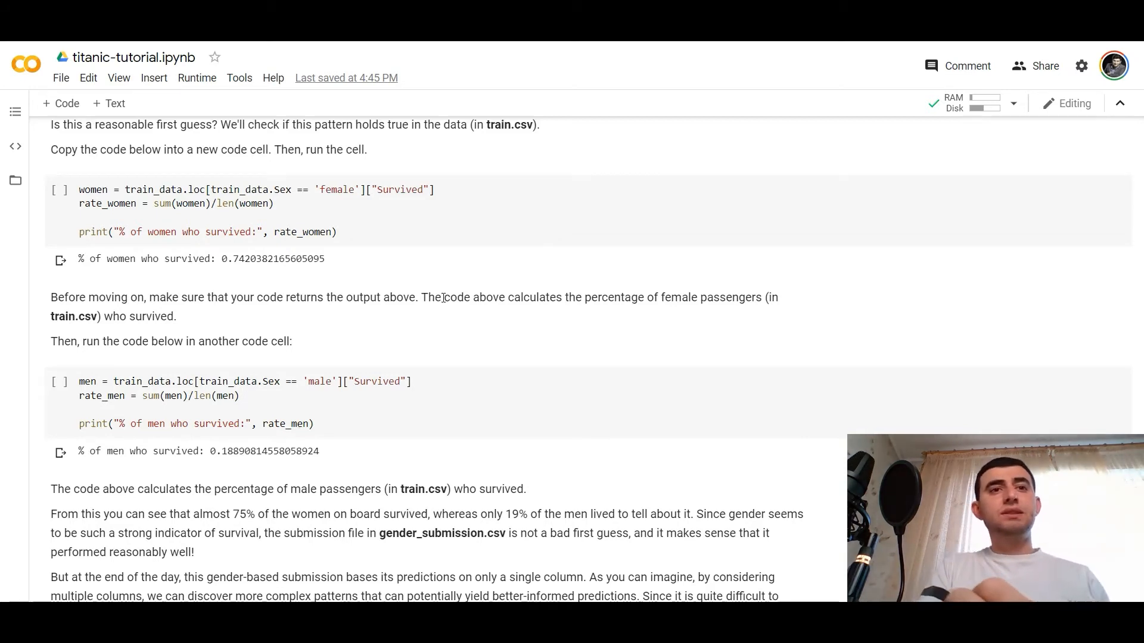
# Step: Scroll to the 'Your first machine learning model' random forest introduction
pyautogui.scroll(-3)
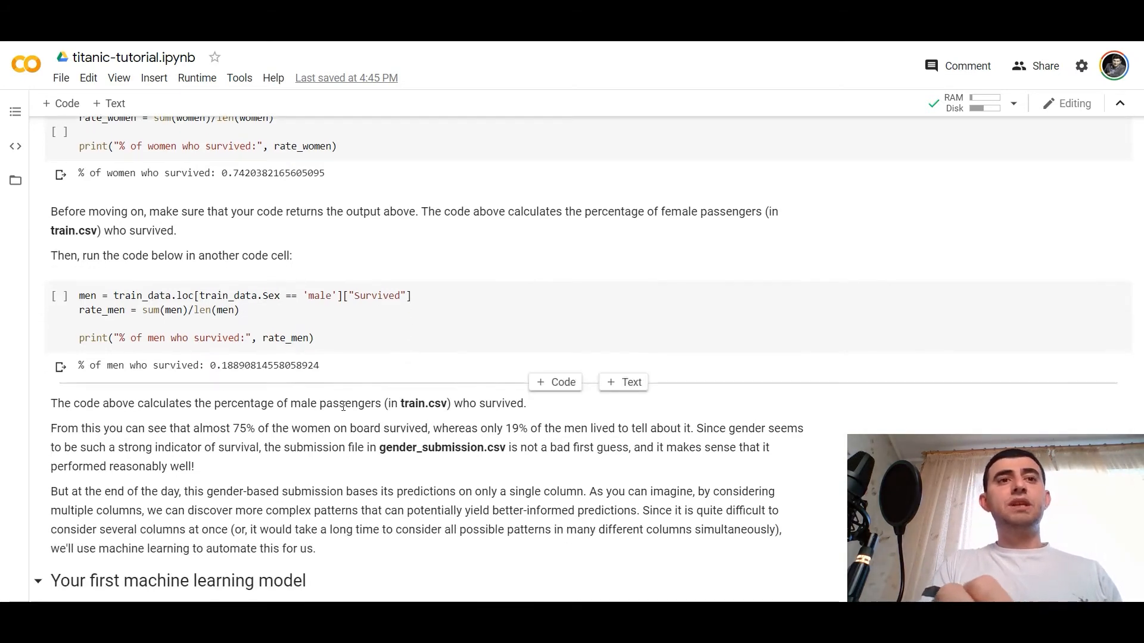
pyautogui.scroll(-3)
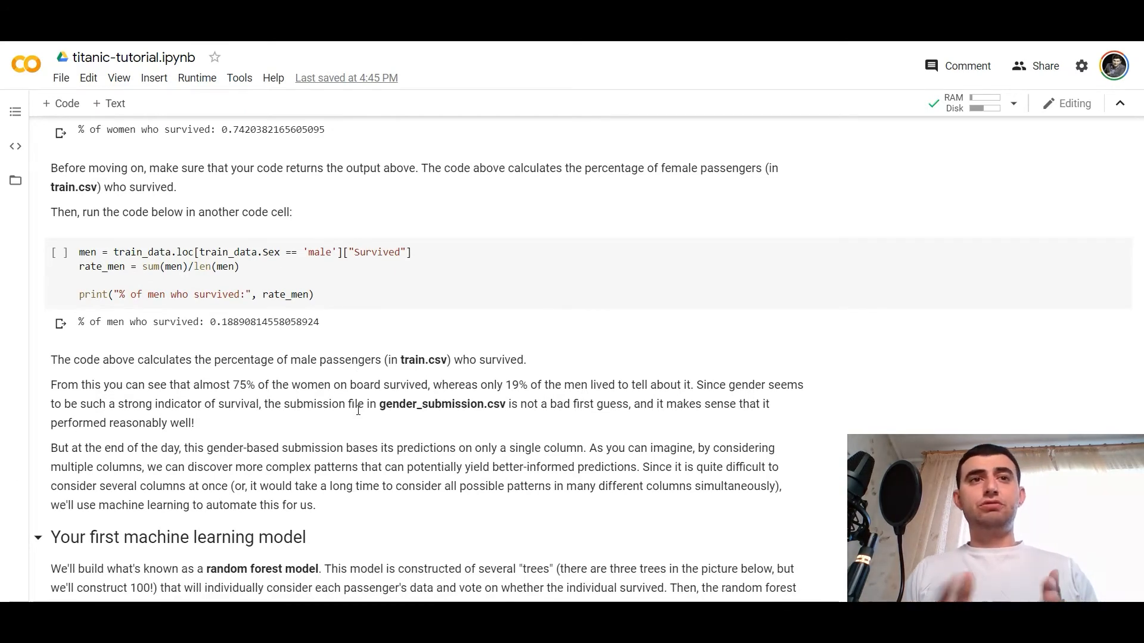
pyautogui.scroll(-3)
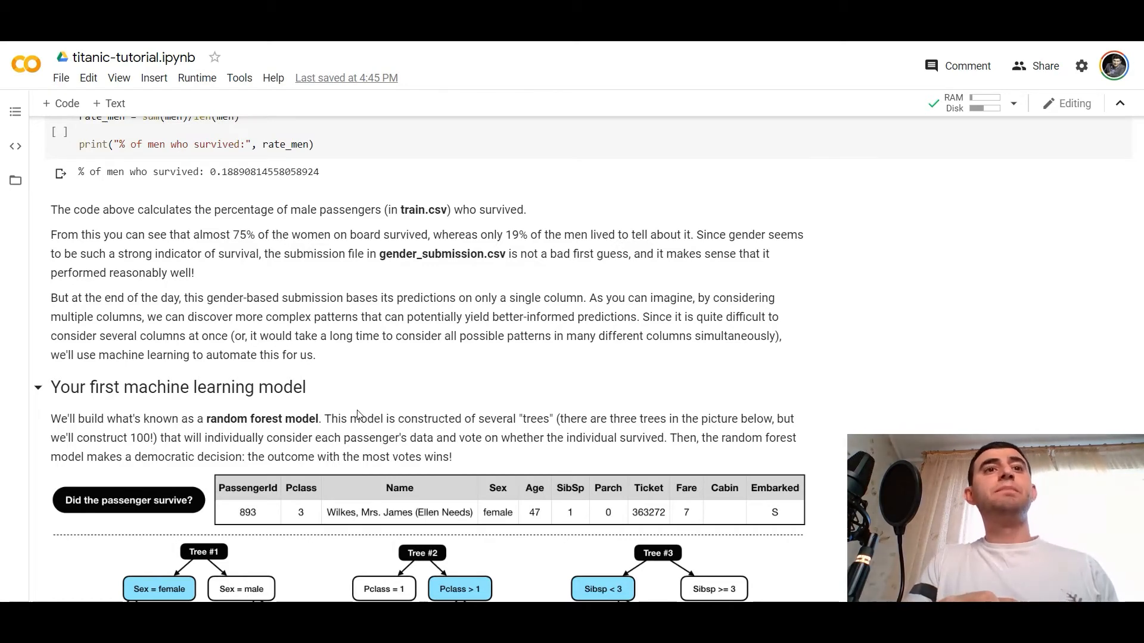
# Step: Scroll through the decision-tree illustration to the three trees' vote summary and code description
pyautogui.scroll(-3)
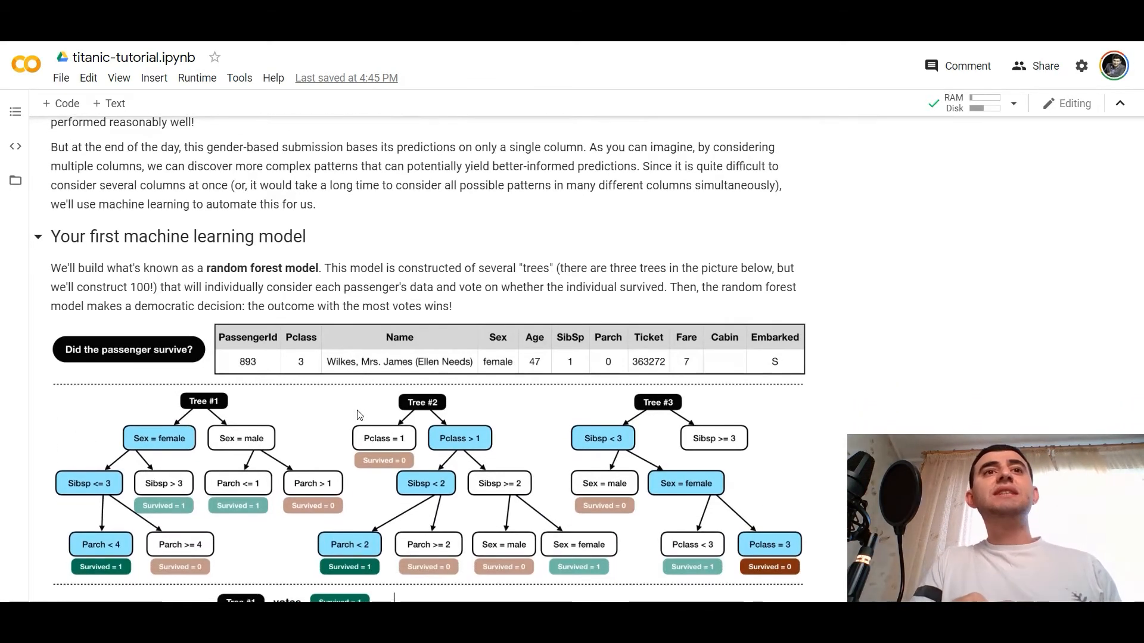
pyautogui.scroll(3)
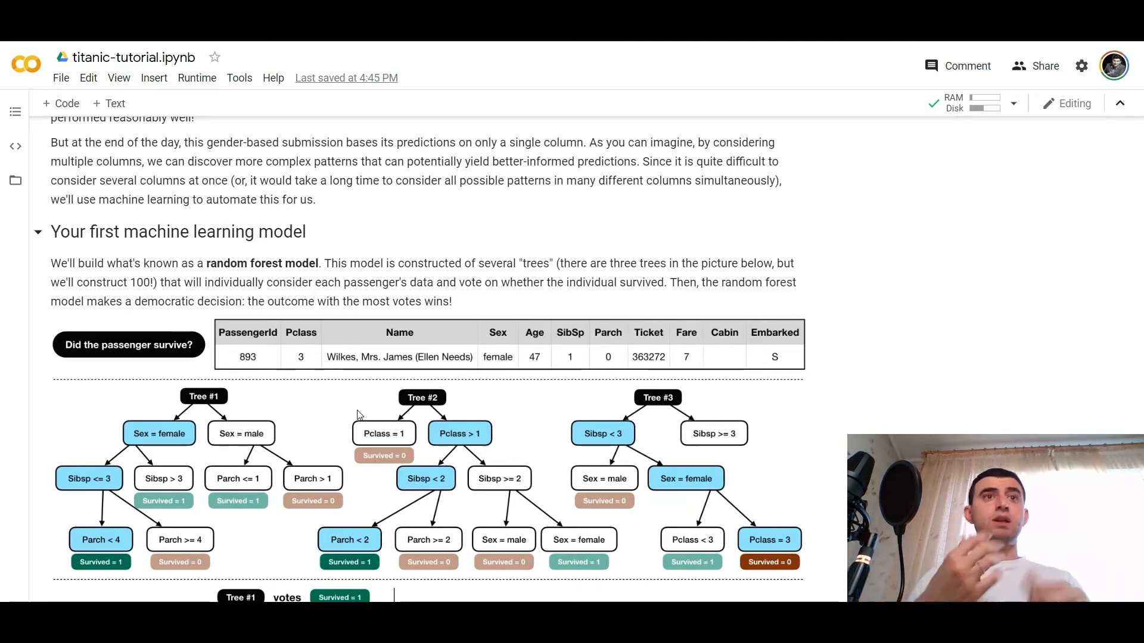
pyautogui.scroll(-3)
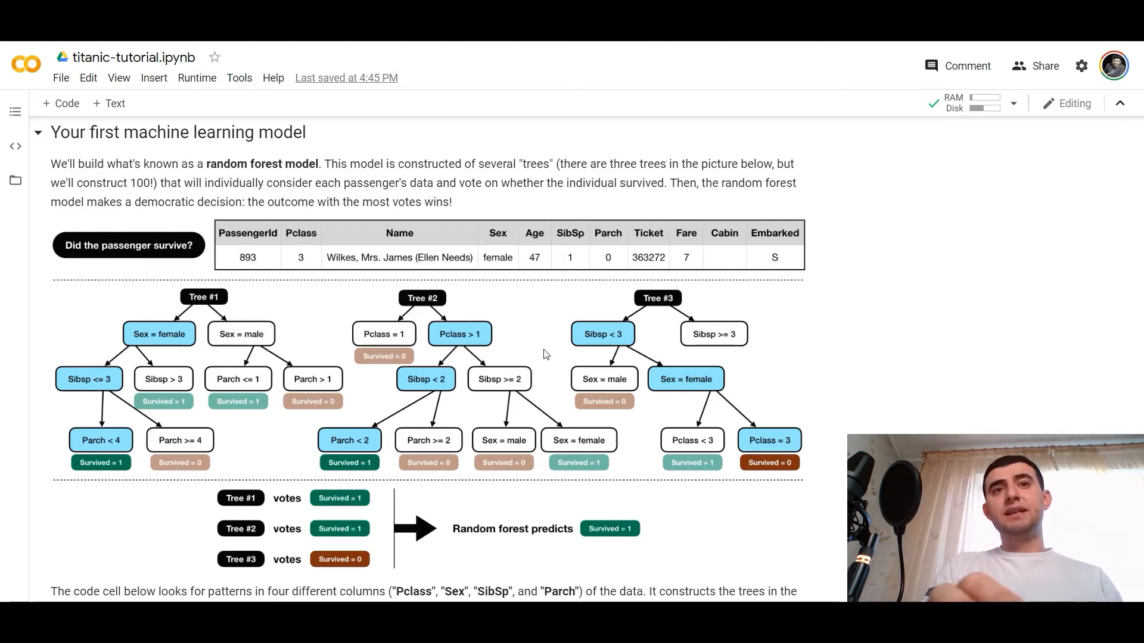
pyautogui.scroll(-3)
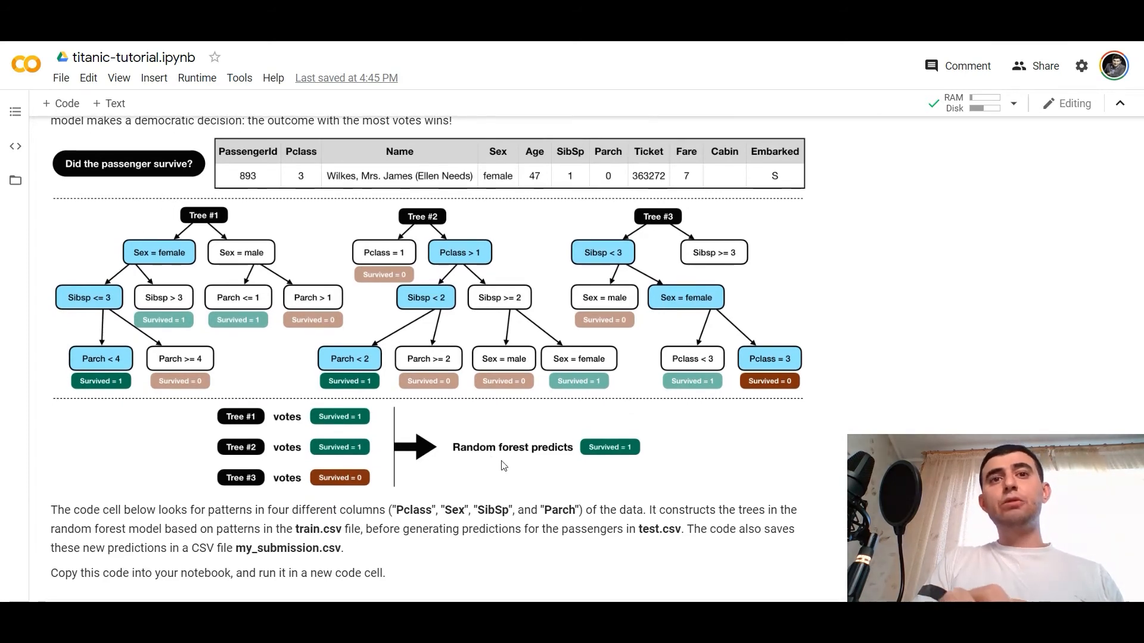
# Step: Scroll to the RandomForestClassifier cell's 0.8159 score and the my_submission.csv saved message
pyautogui.scroll(-3)
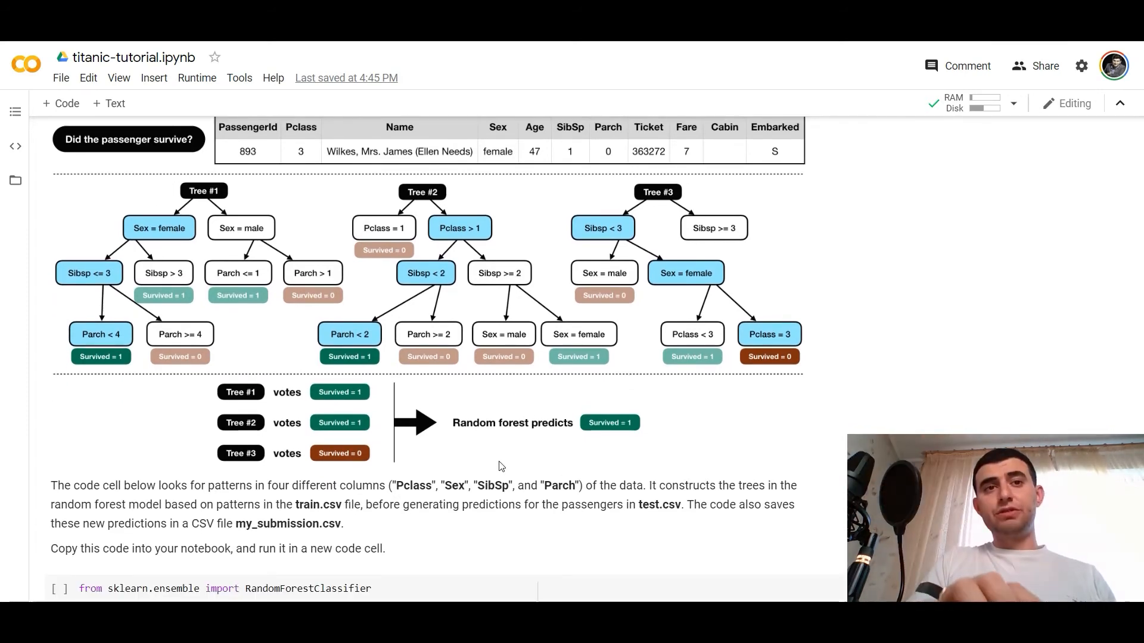
pyautogui.scroll(-3)
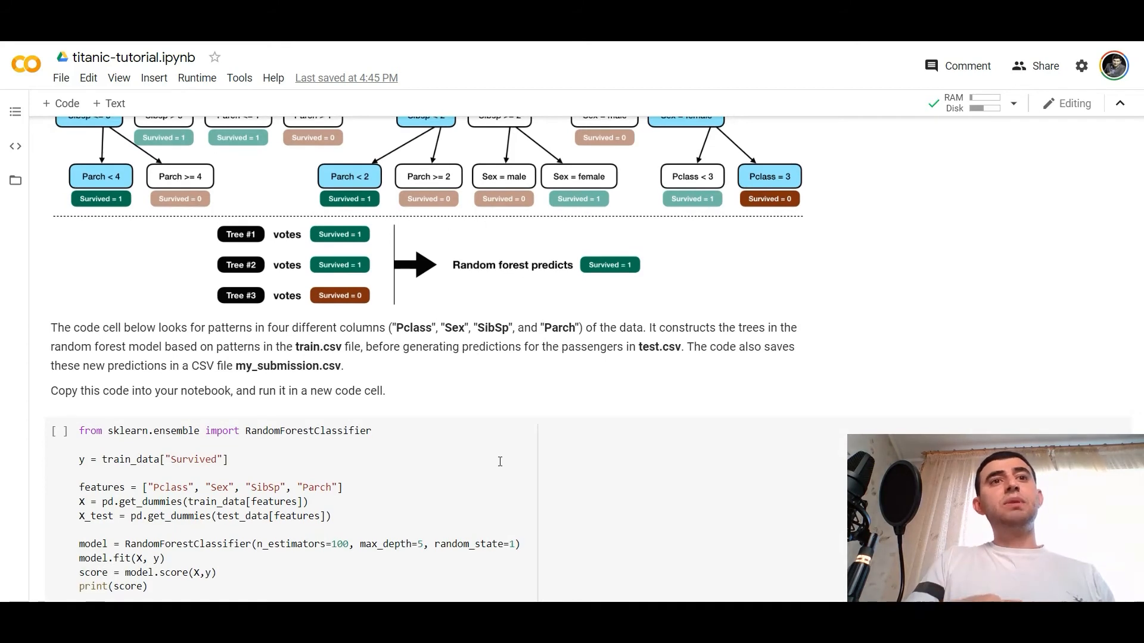
pyautogui.scroll(-3)
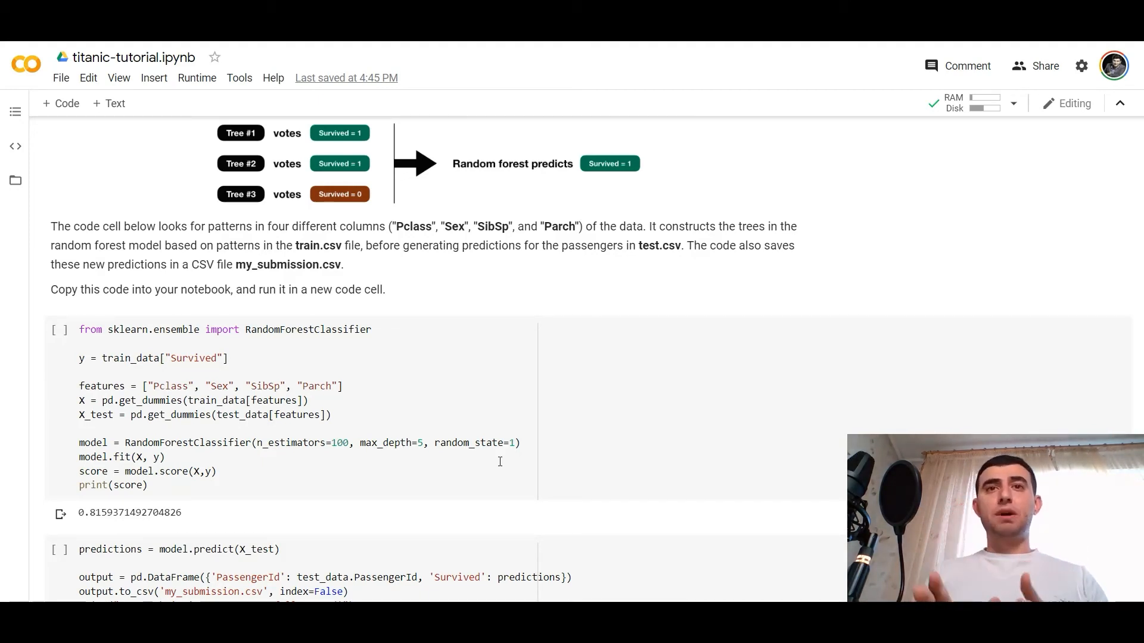
pyautogui.moveTo(711, 313)
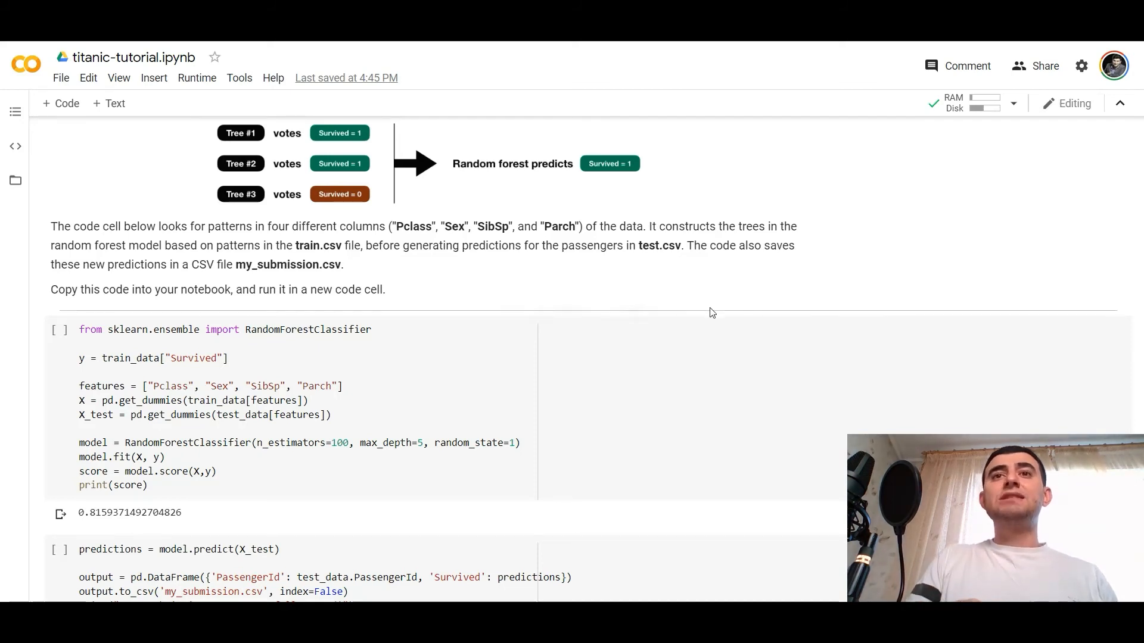
pyautogui.scroll(-3)
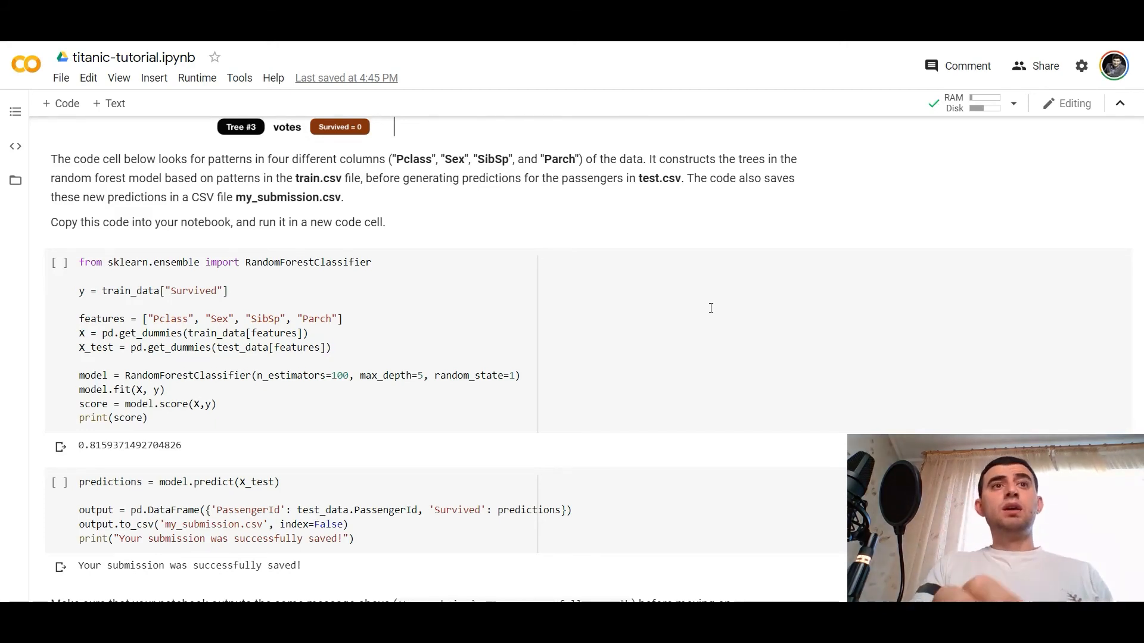
pyautogui.scroll(-3)
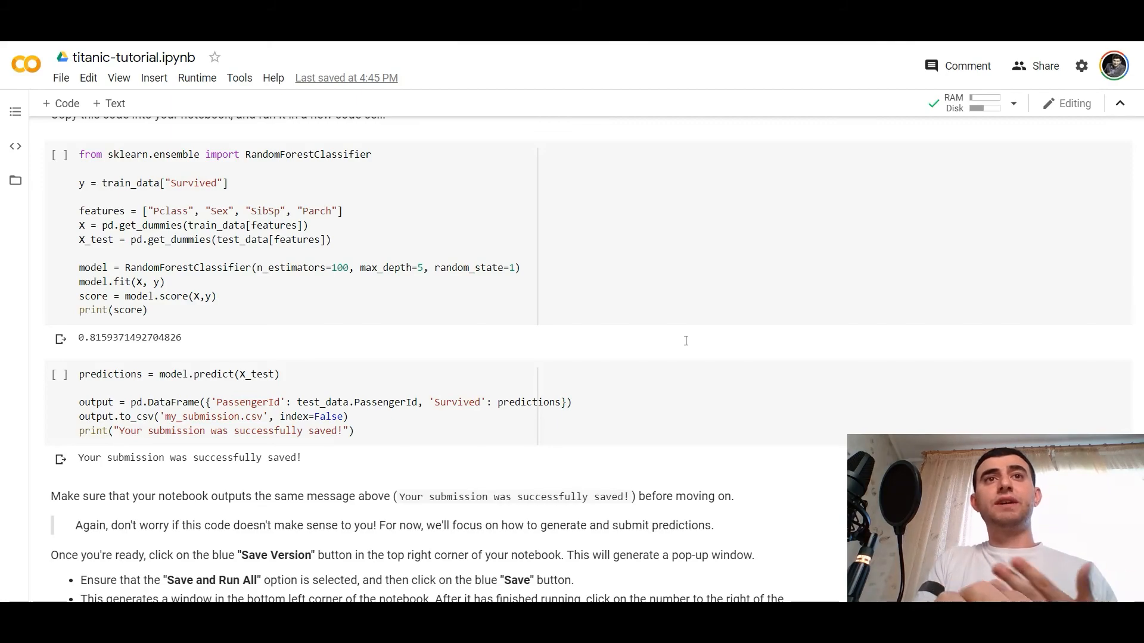
pyautogui.scroll(3)
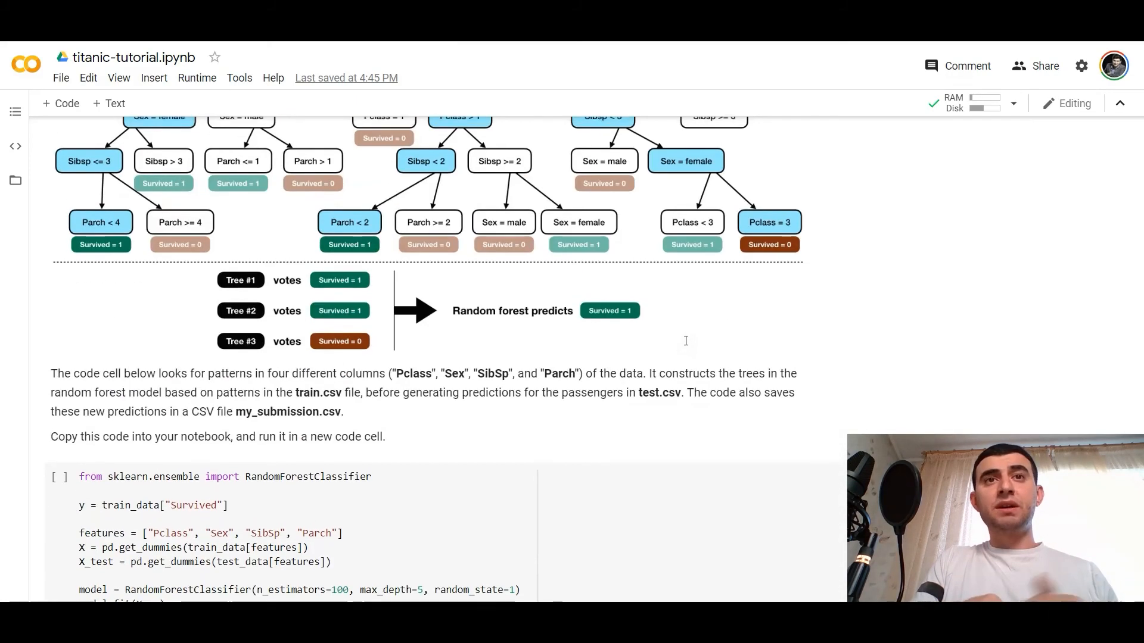
pyautogui.scroll(3)
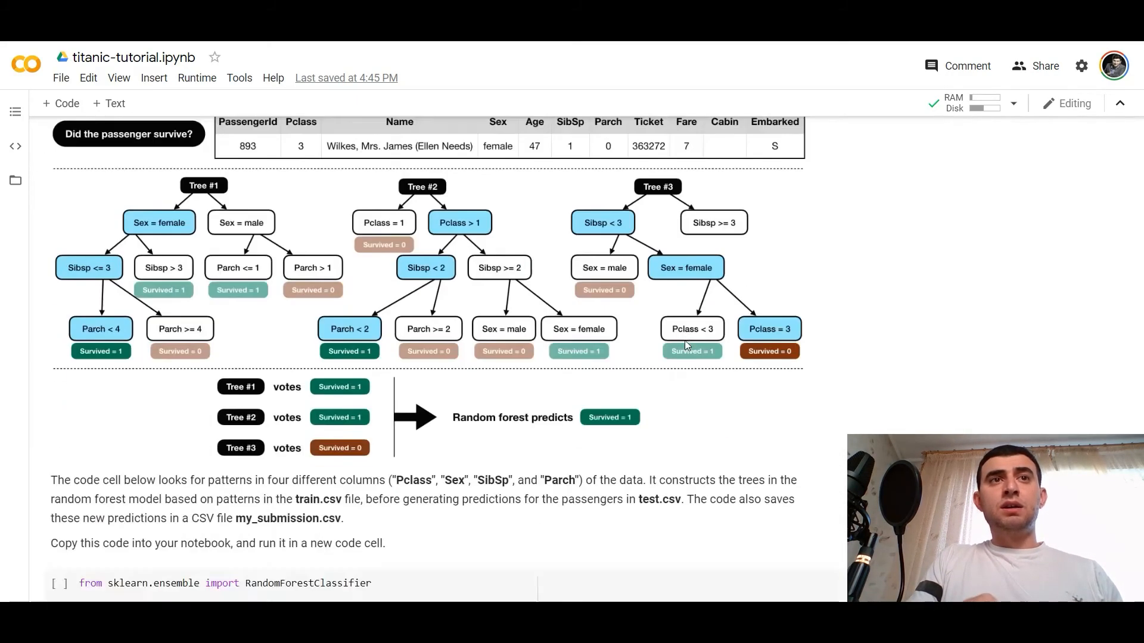
pyautogui.scroll(-3)
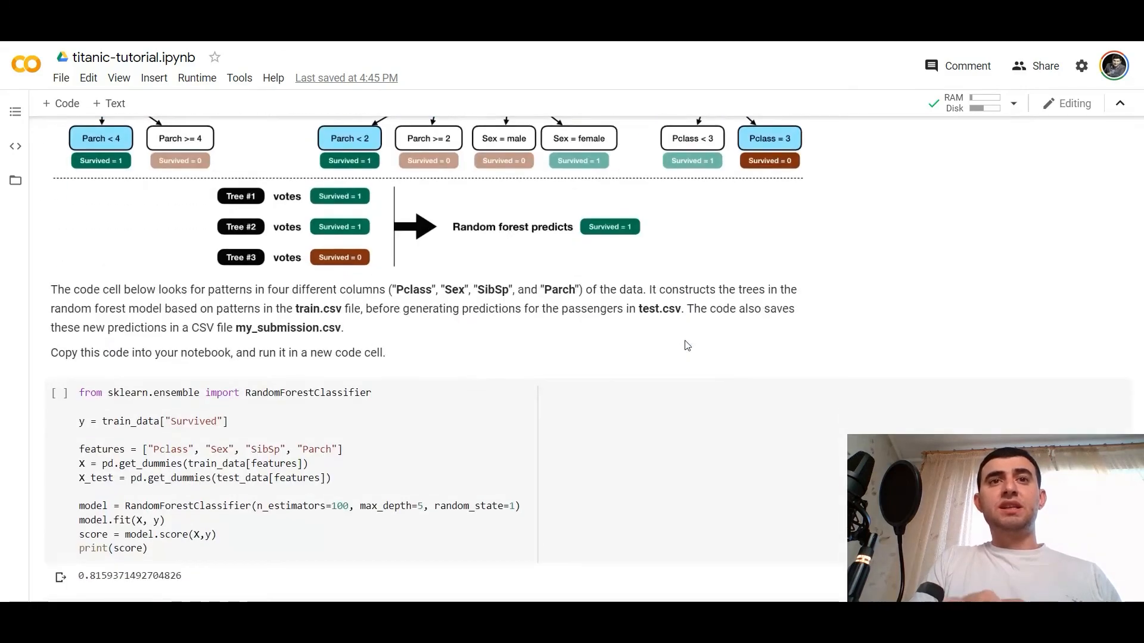
pyautogui.scroll(-3)
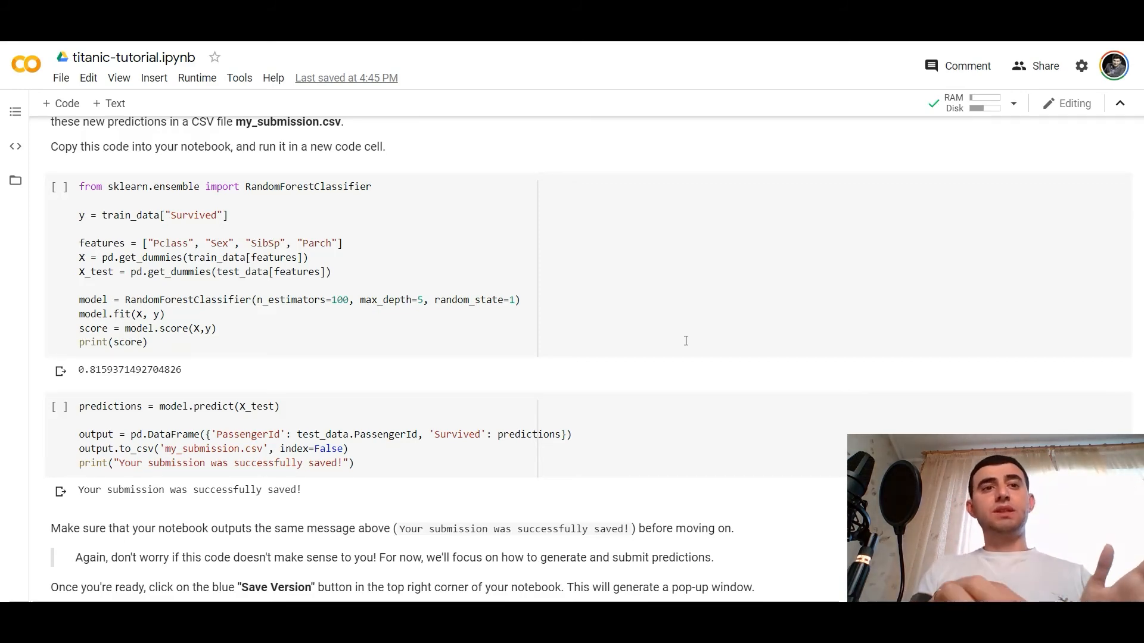
# Step: Scroll to the notebook's end with the Save Version and Submit to Competition instructions
pyautogui.scroll(-3)
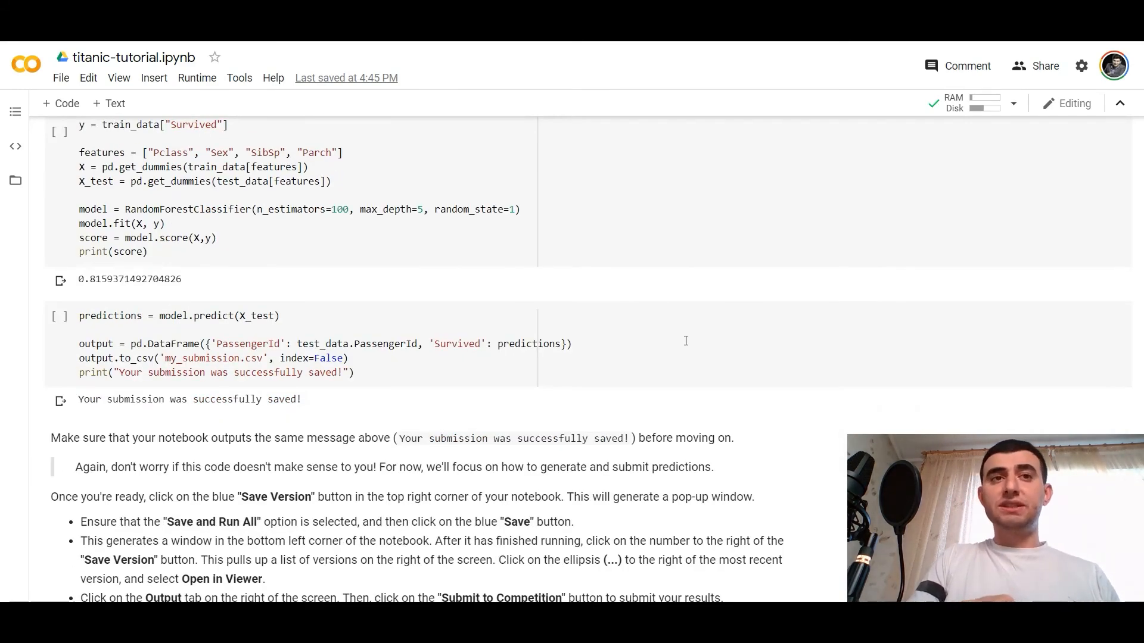
pyautogui.scroll(-3)
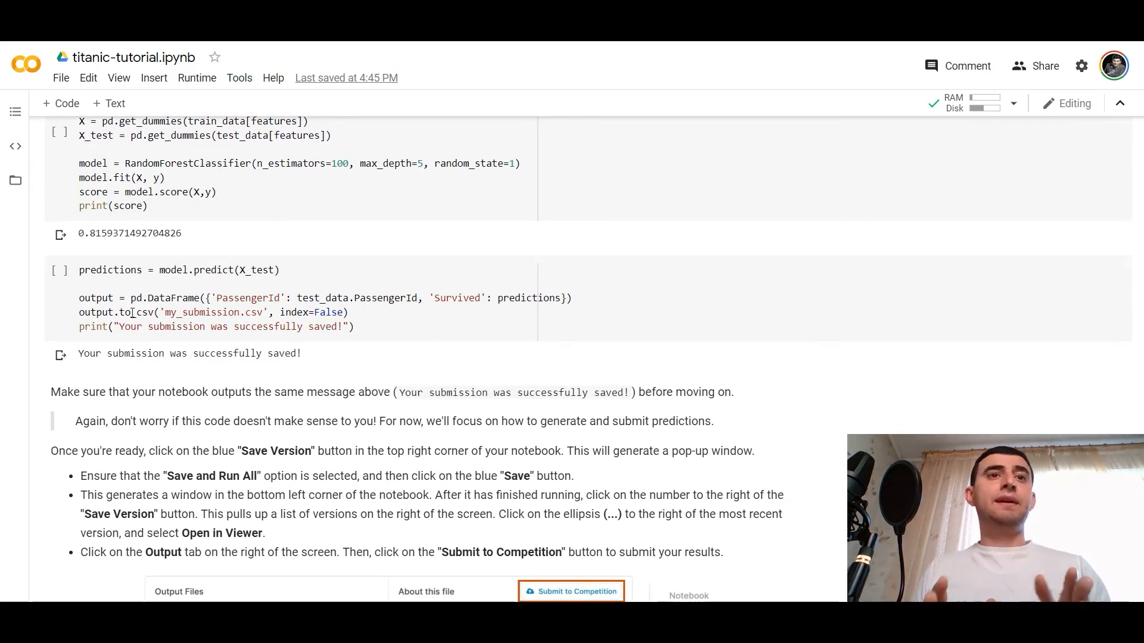
pyautogui.moveTo(258, 385)
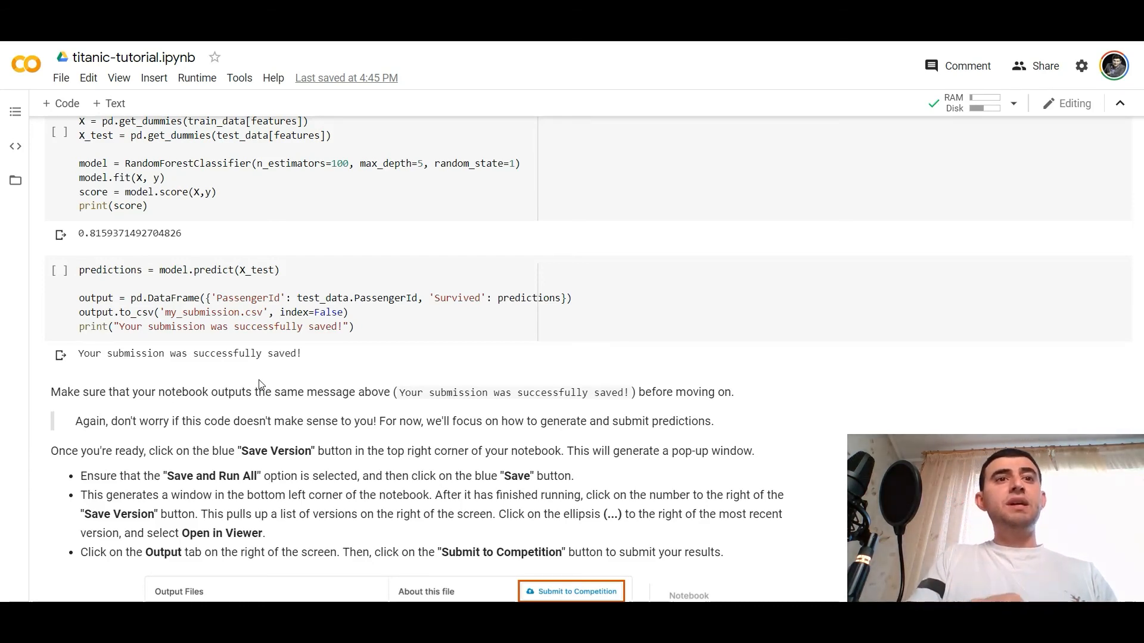
pyautogui.scroll(-3)
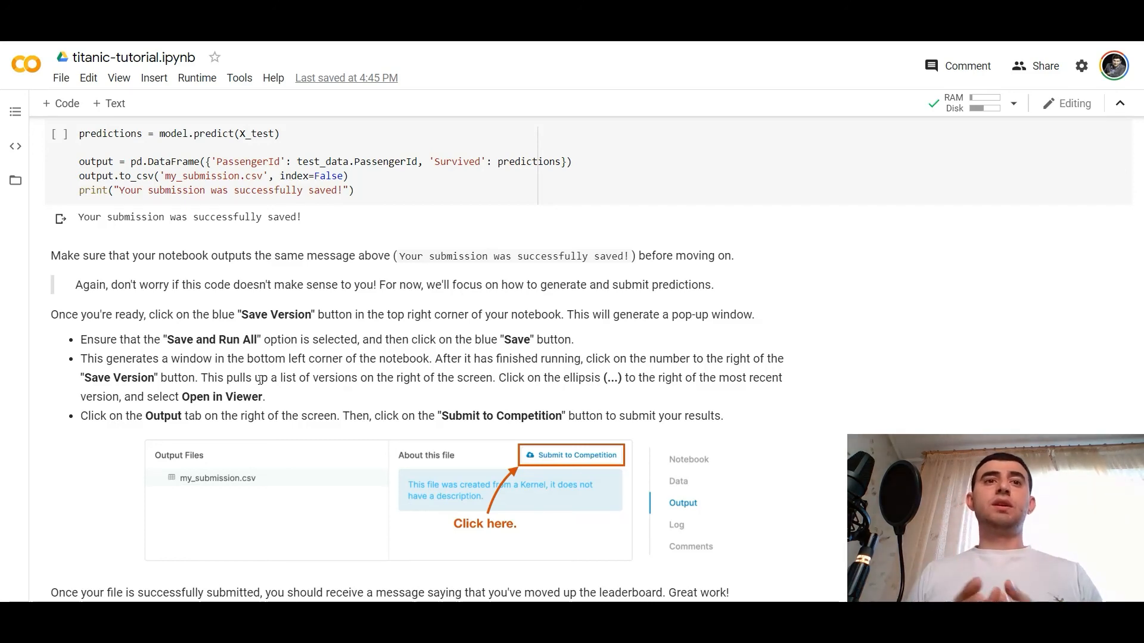
pyautogui.scroll(-3)
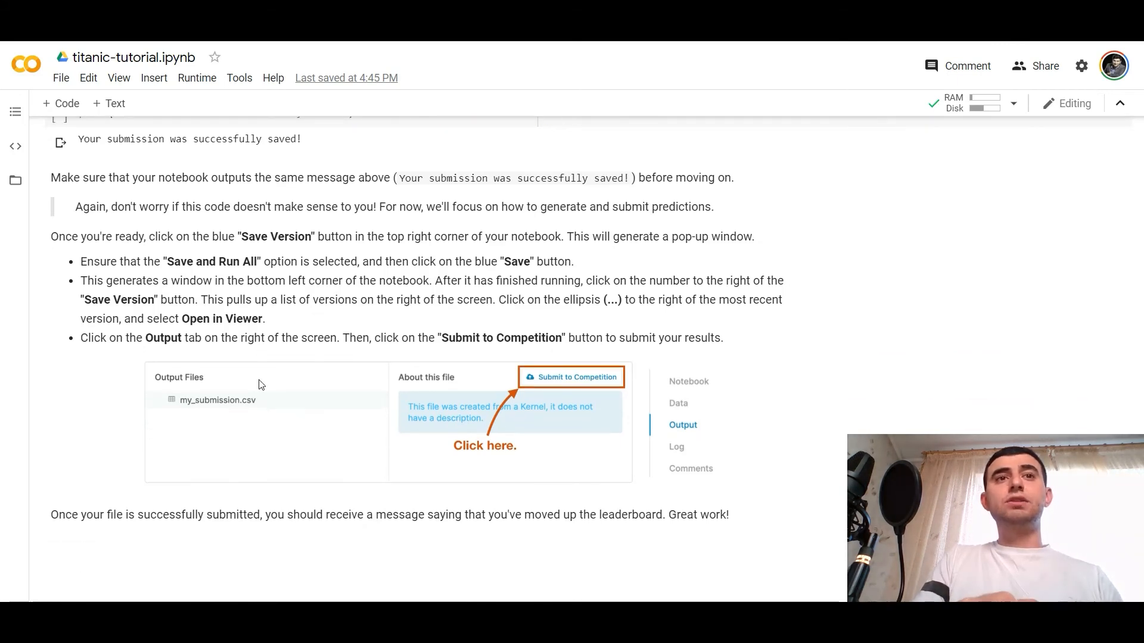
pyautogui.scroll(3)
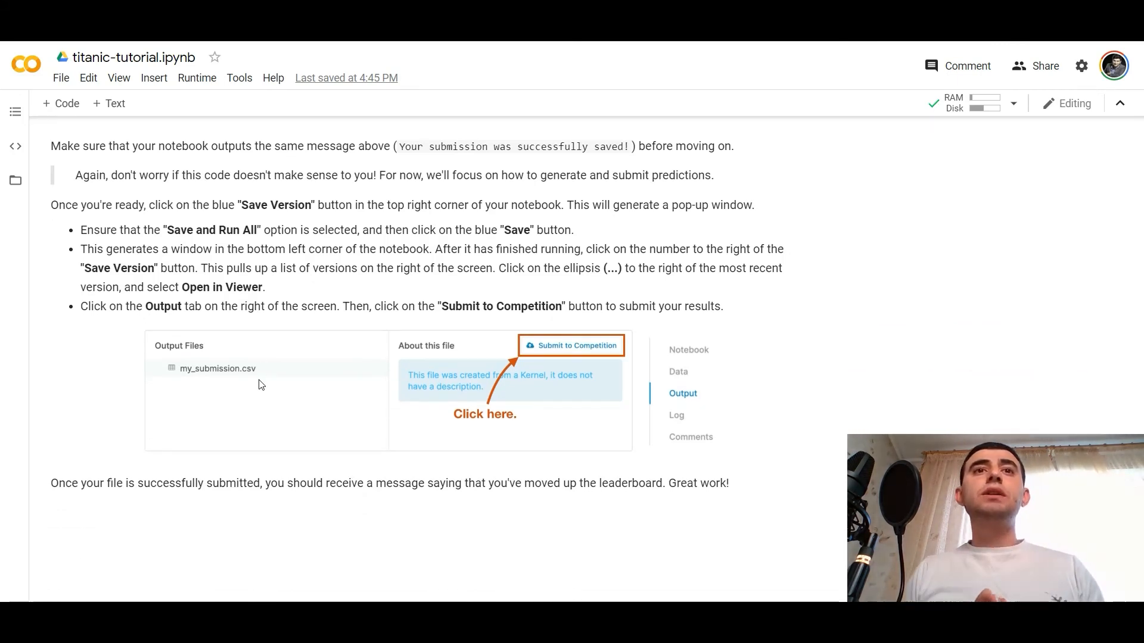